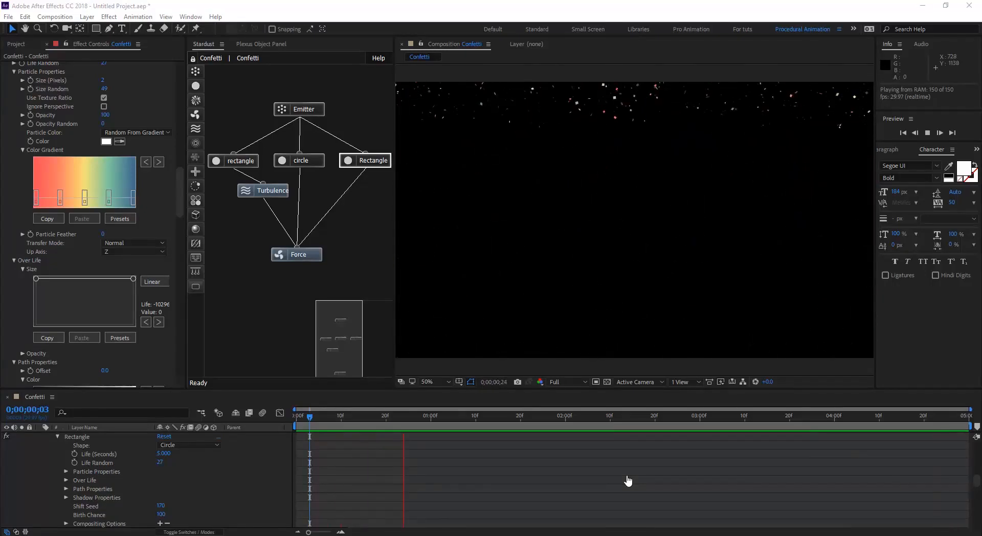
# - Start the Confetti comp's Stardust layer with its default Emitter and Particle nodes
pyautogui.click(937, 132)
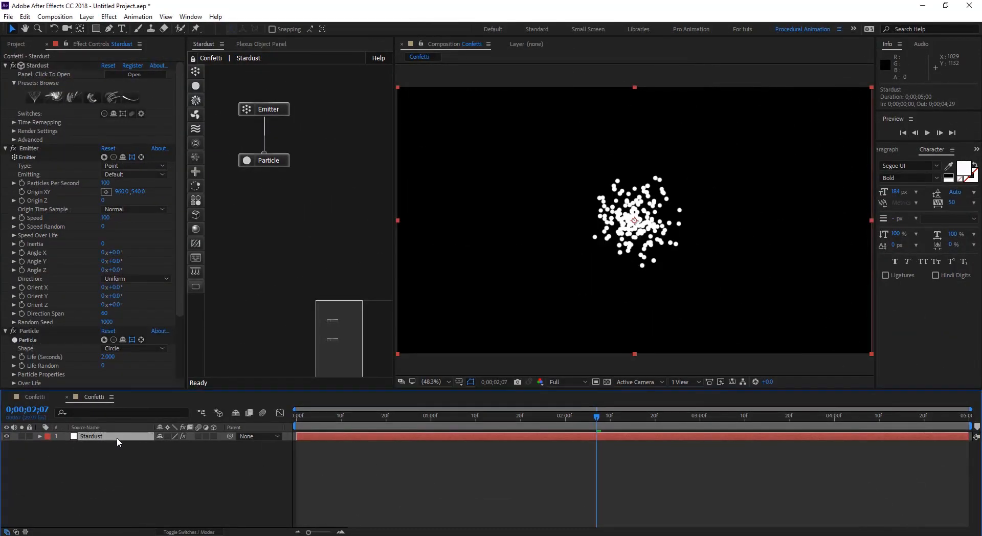
pyautogui.moveTo(287, 115)
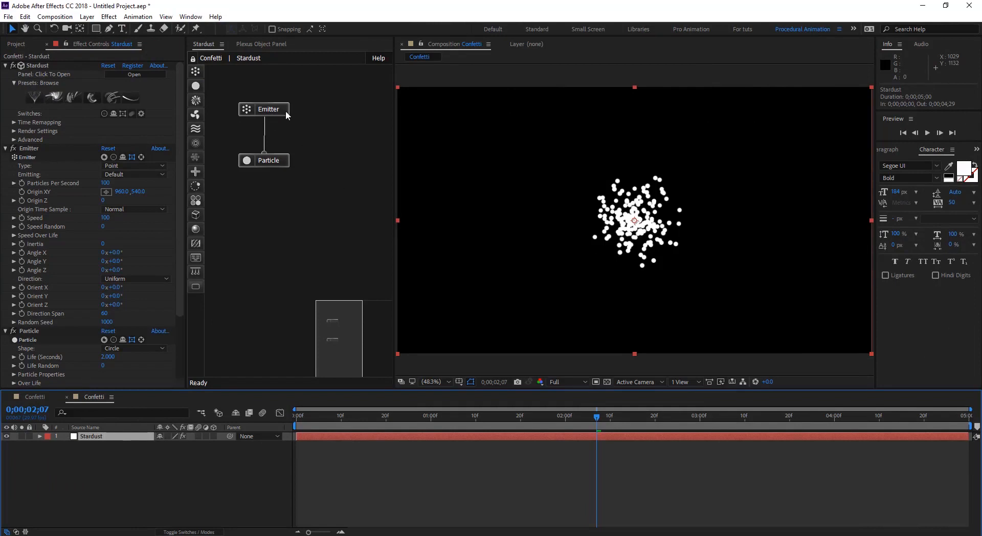
# - Make the emitter a Box of Size X 1360, Size Z 500, Origin Y -47.8, at 500 particles per second
pyautogui.click(264, 109)
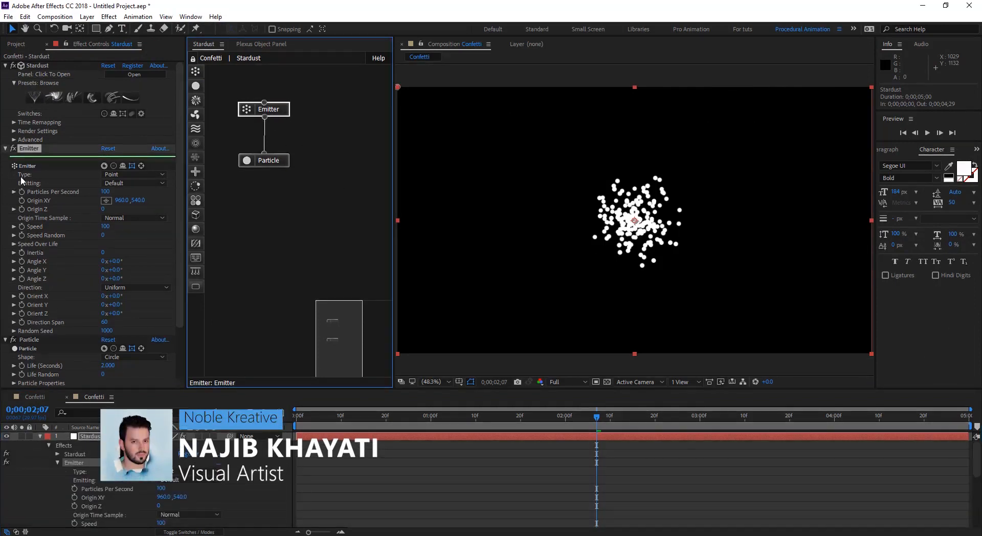
pyautogui.click(133, 174)
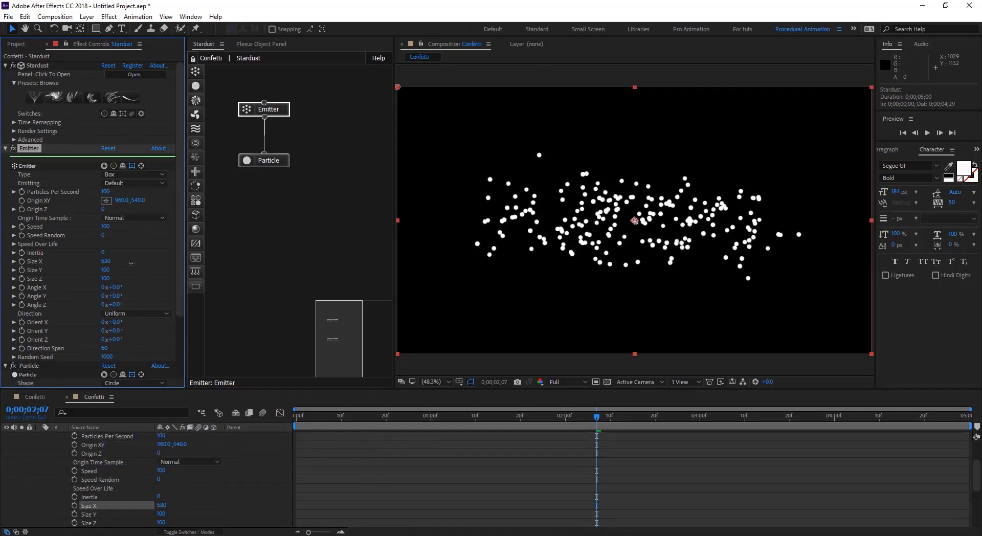
pyautogui.moveTo(106, 262); pyautogui.dragTo(162, 262)
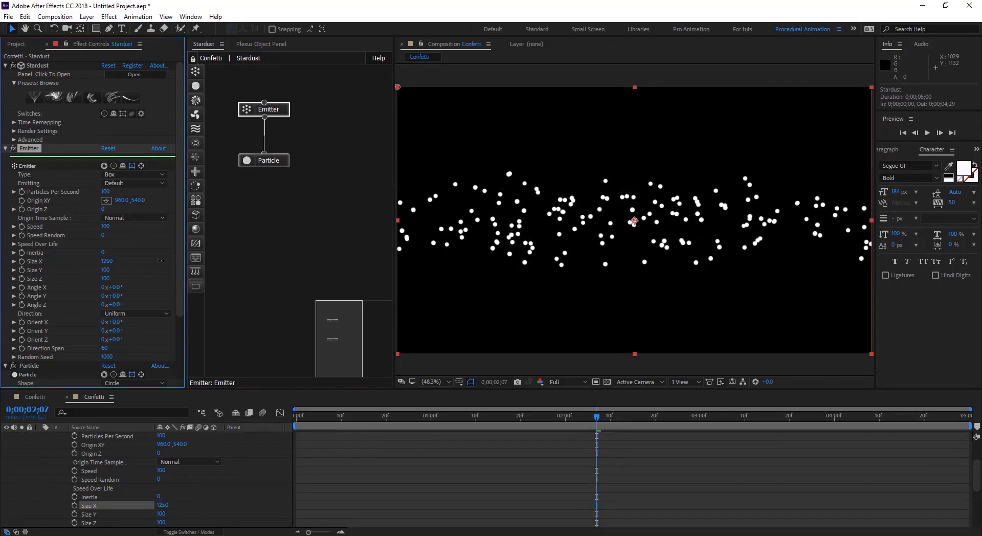
pyautogui.moveTo(107, 261); pyautogui.dragTo(112, 261)
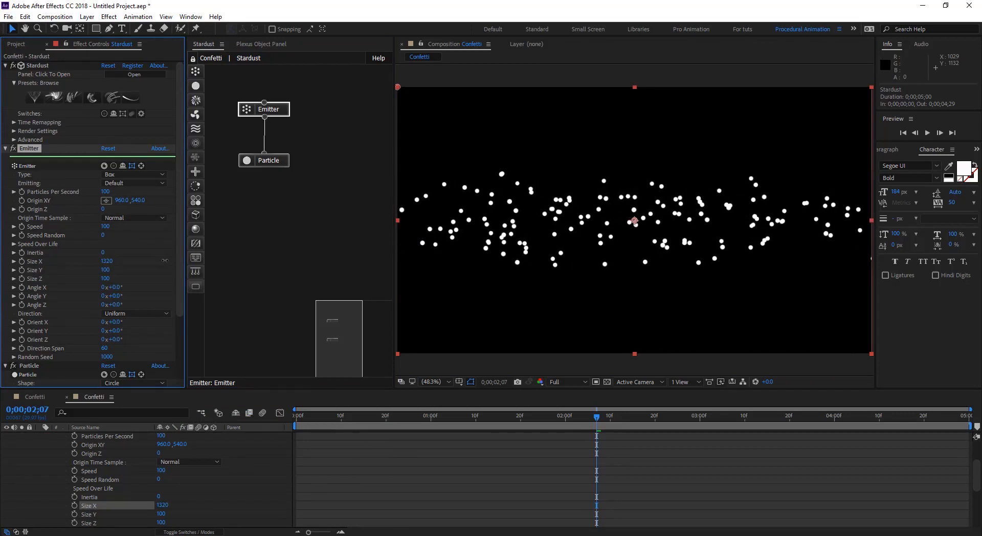
pyautogui.moveTo(107, 261); pyautogui.dragTo(110, 262)
pyautogui.write('500')
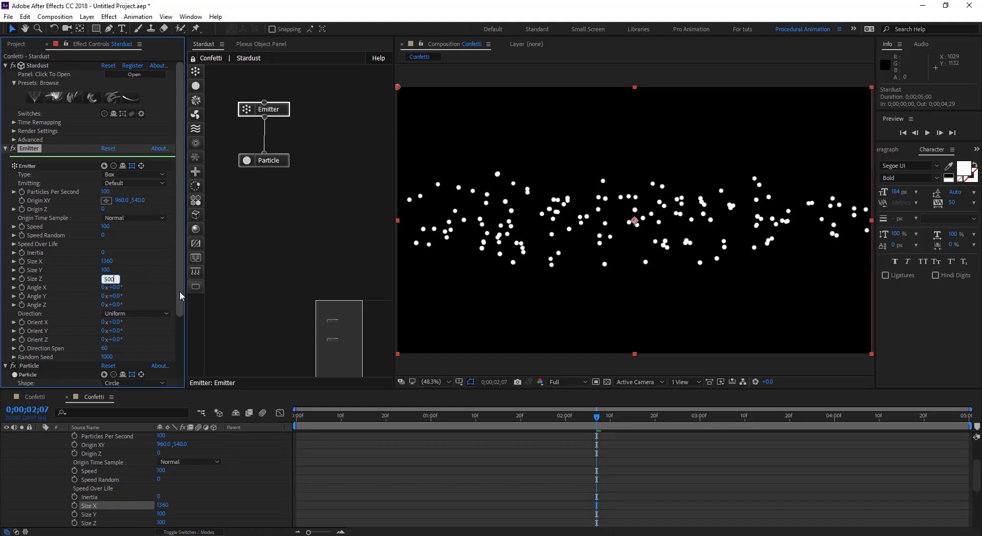
pyautogui.press('Return')
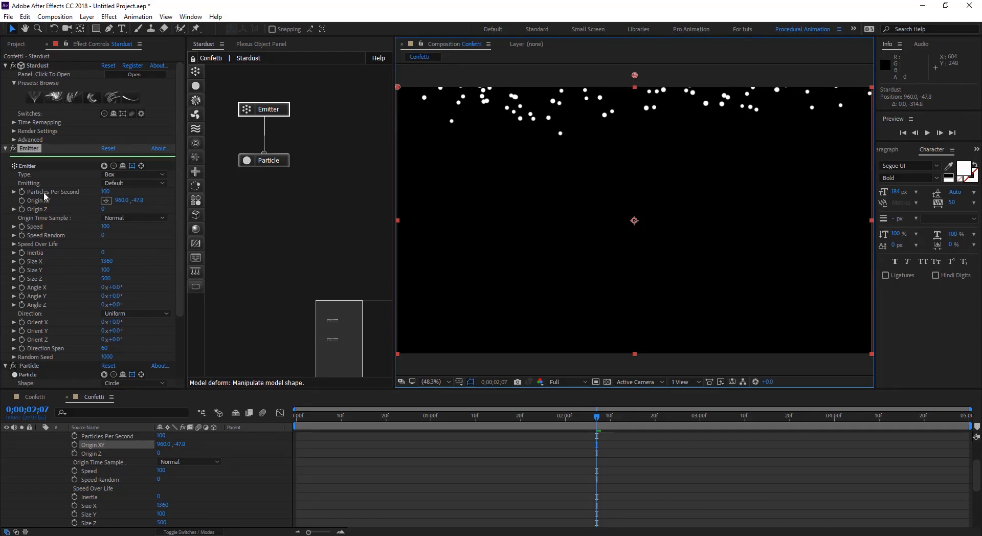
pyautogui.doubleClick(107, 192)
pyautogui.write('500')
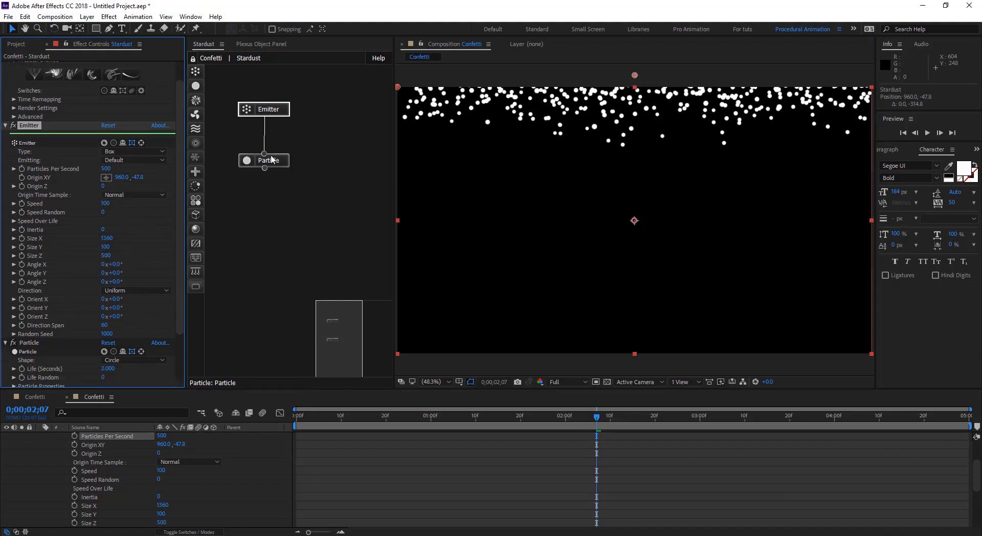
# - Set particle Life 5 with Life Random 50, Size 8 with Size Random 50
pyautogui.scroll(-3)
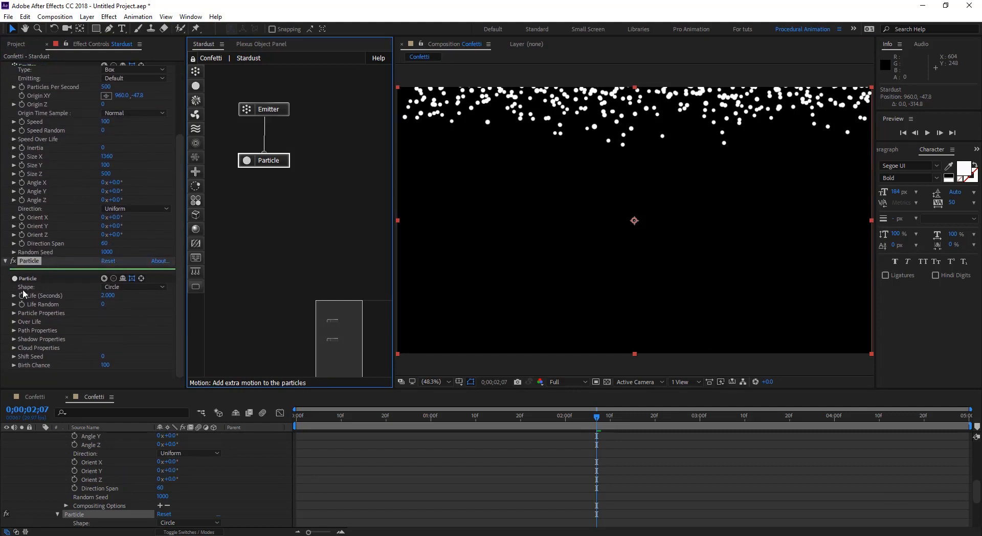
pyautogui.moveTo(12, 305)
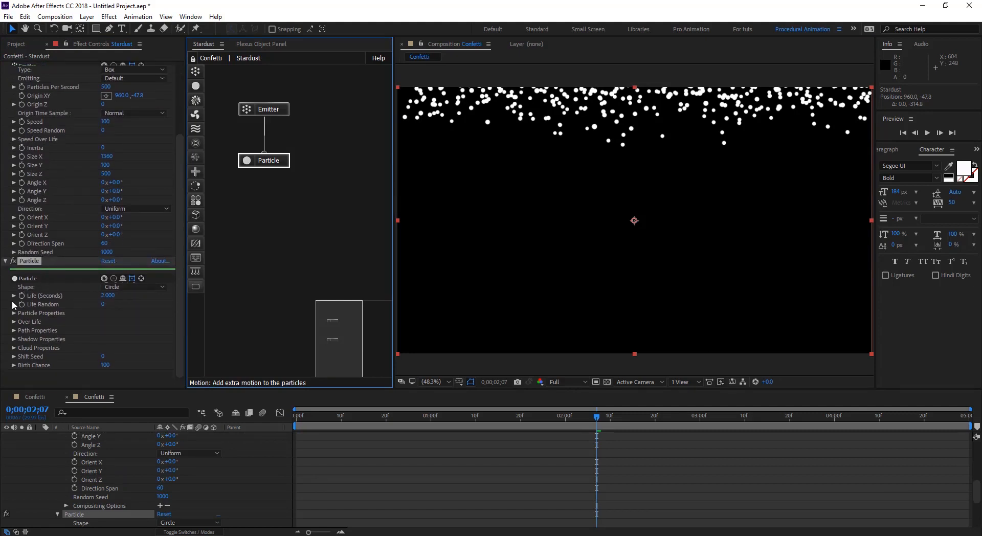
pyautogui.doubleClick(108, 295)
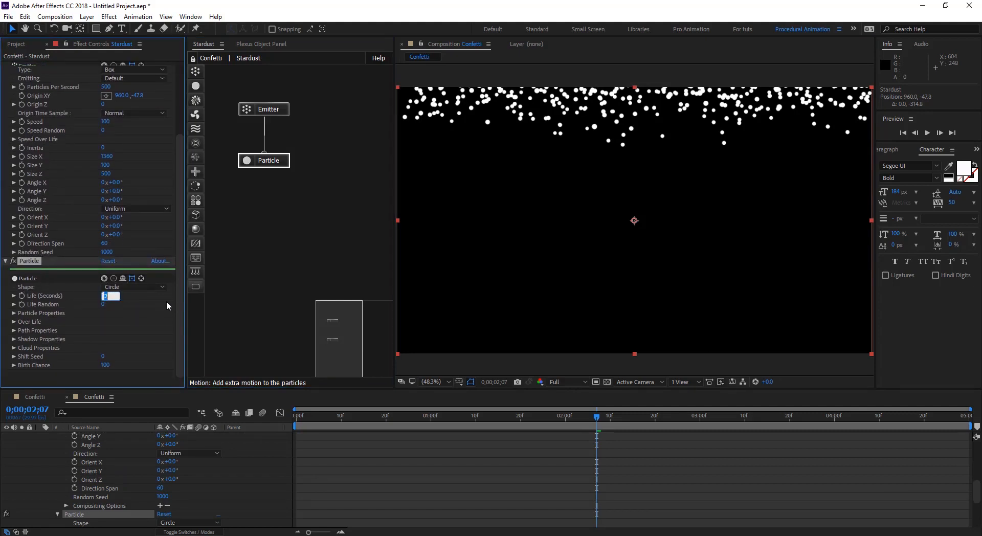
pyautogui.write('5.000')
pyautogui.click(106, 303)
pyautogui.write('50')
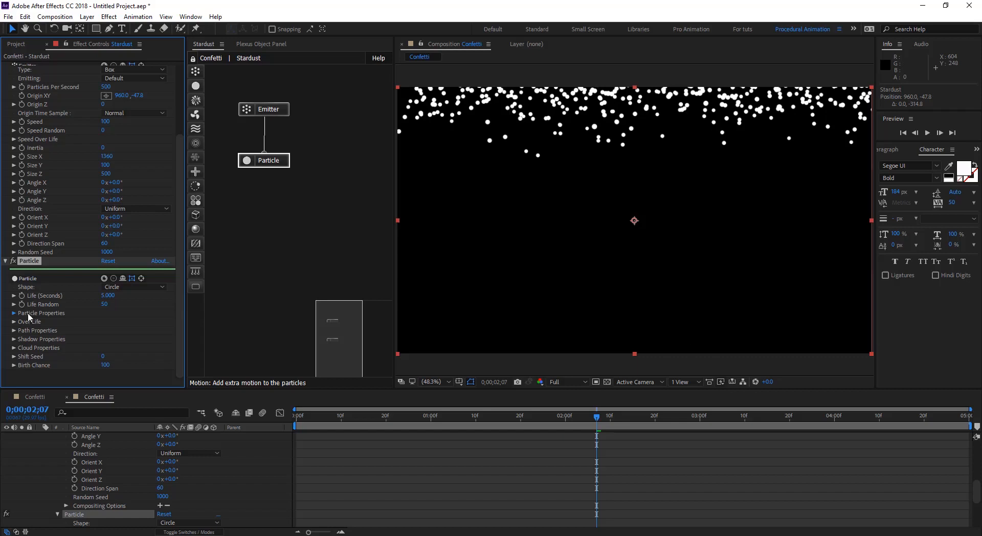
pyautogui.click(13, 279)
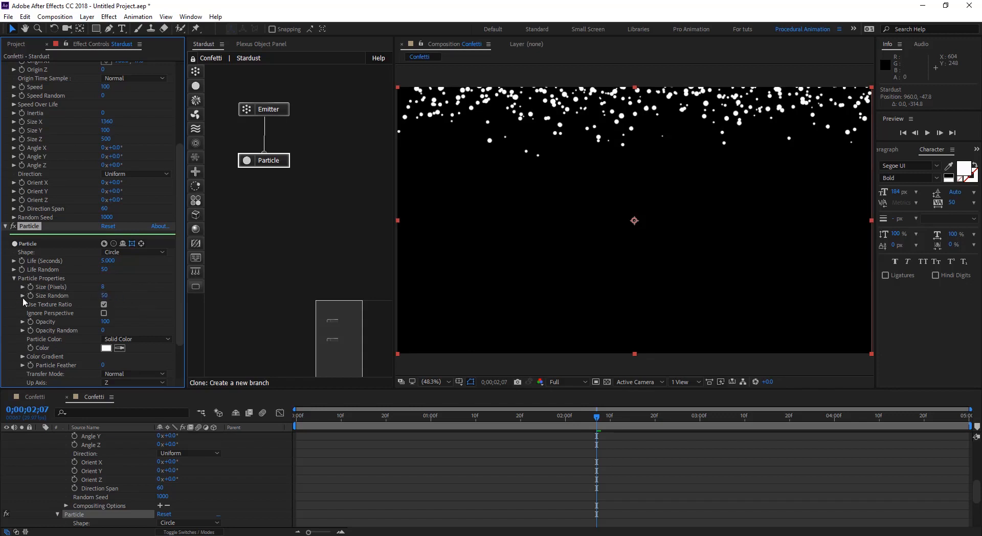
pyautogui.moveTo(62, 300)
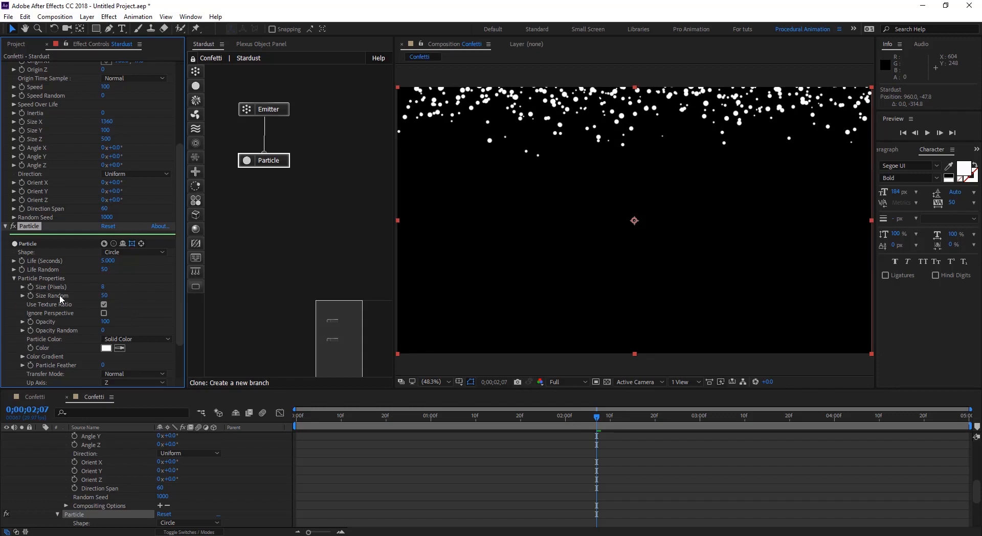
pyautogui.scroll(-3)
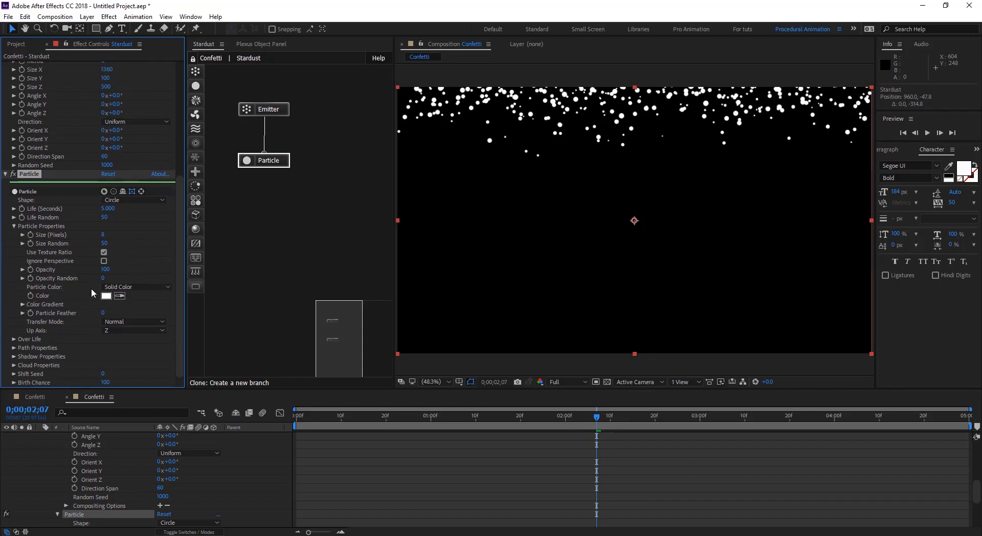
# - Set Particle Color to Random From Gradient using the red, white and blue Color 02 preset
pyautogui.click(134, 287)
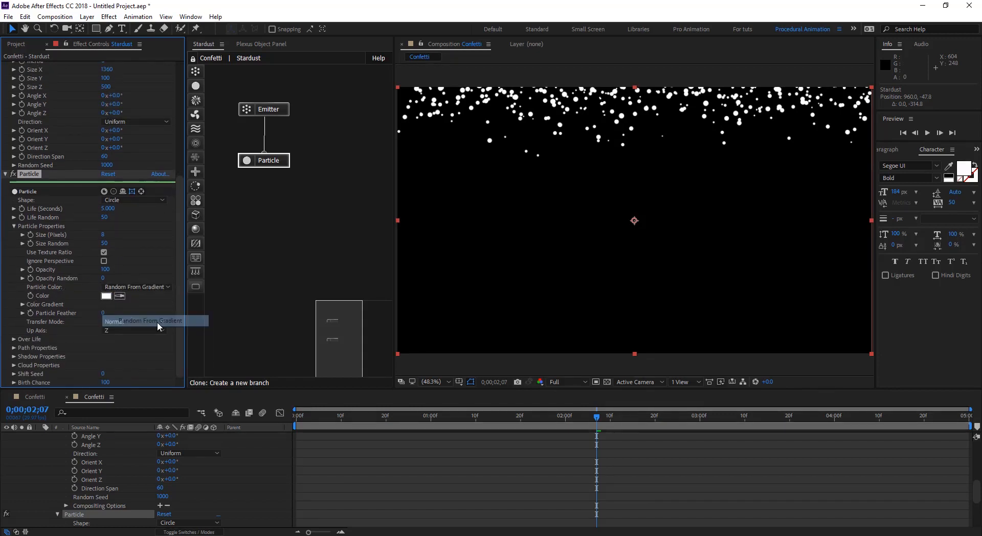
pyautogui.click(20, 305)
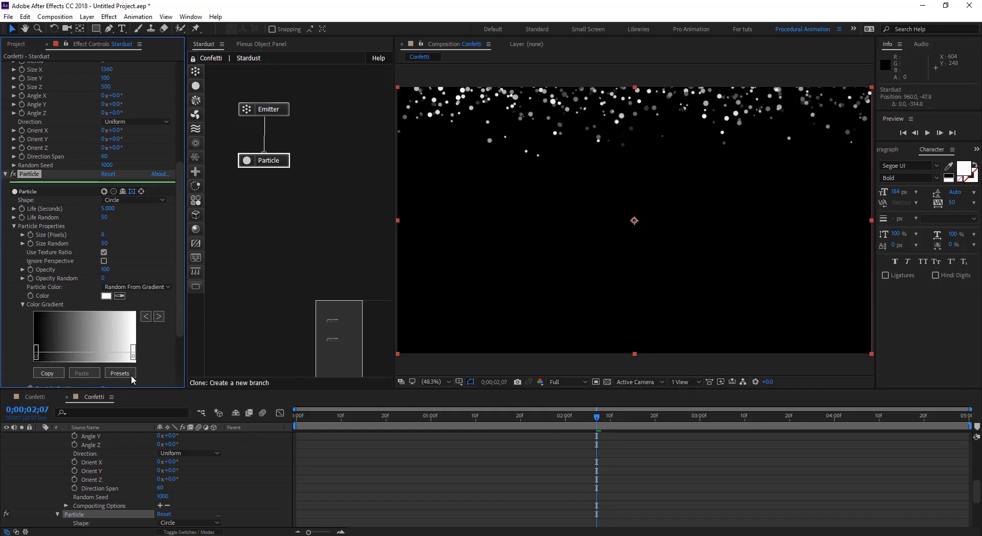
pyautogui.click(120, 372)
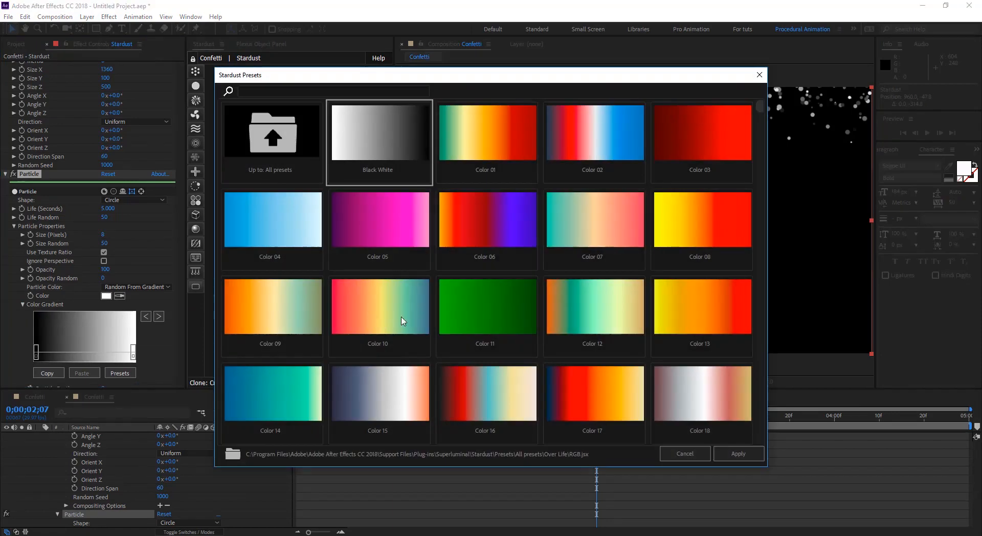
pyautogui.moveTo(577, 183)
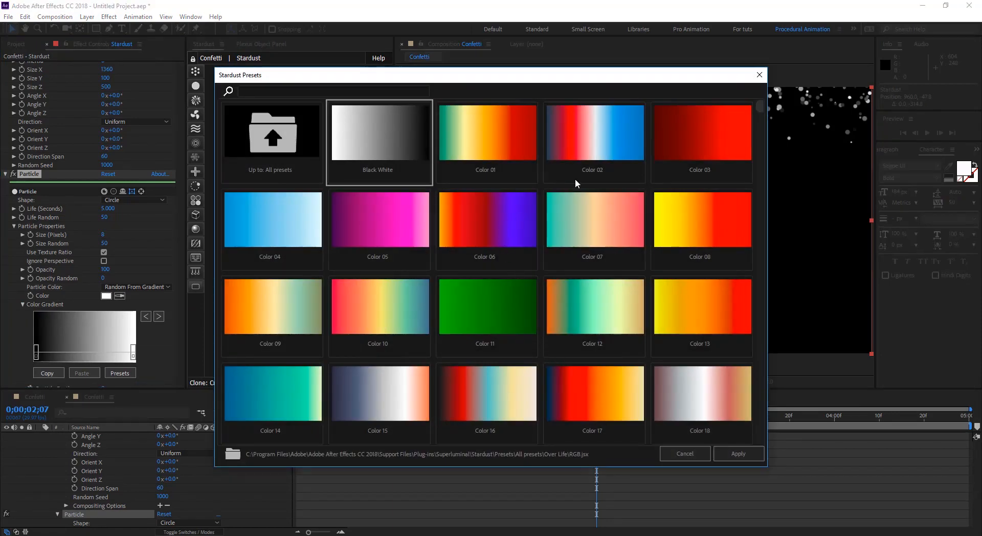
pyautogui.click(738, 453)
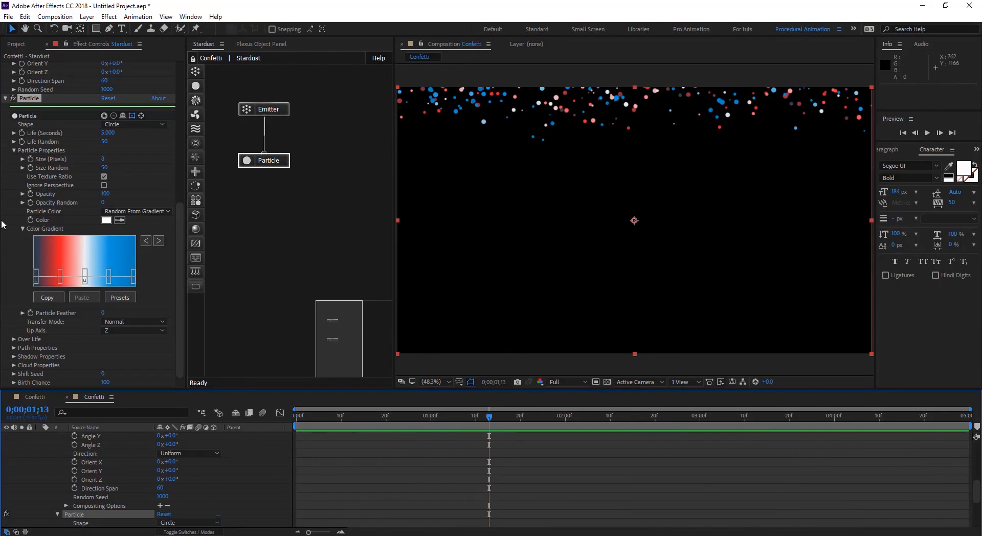
# - Give Opacity over life the Fade In and Out Linear preset and adjust its first point
pyautogui.click(13, 338)
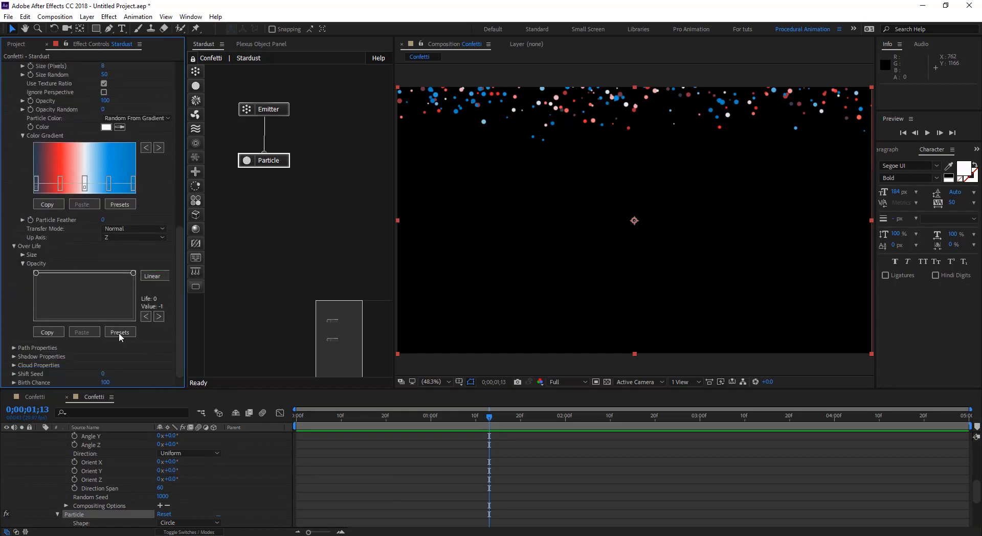
pyautogui.click(119, 332)
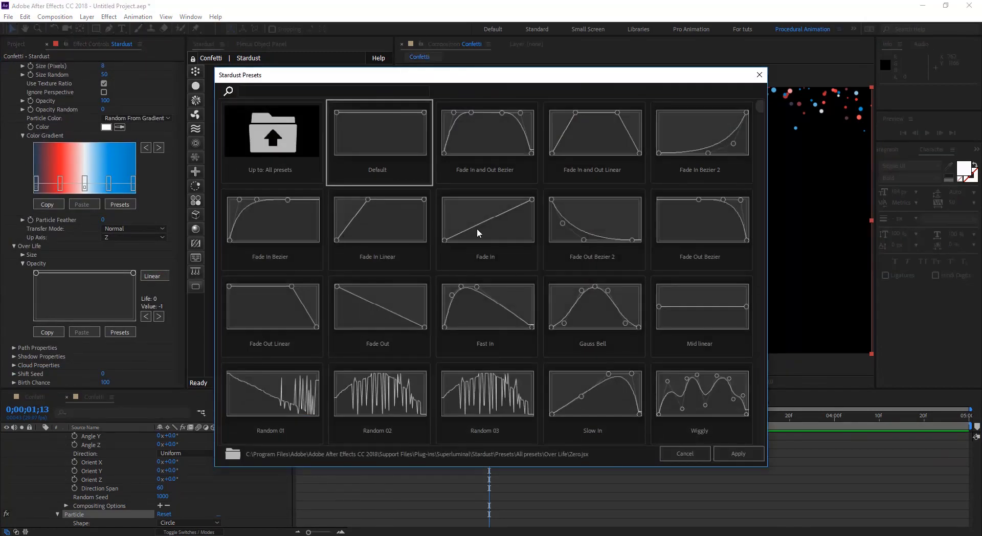
pyautogui.click(593, 132)
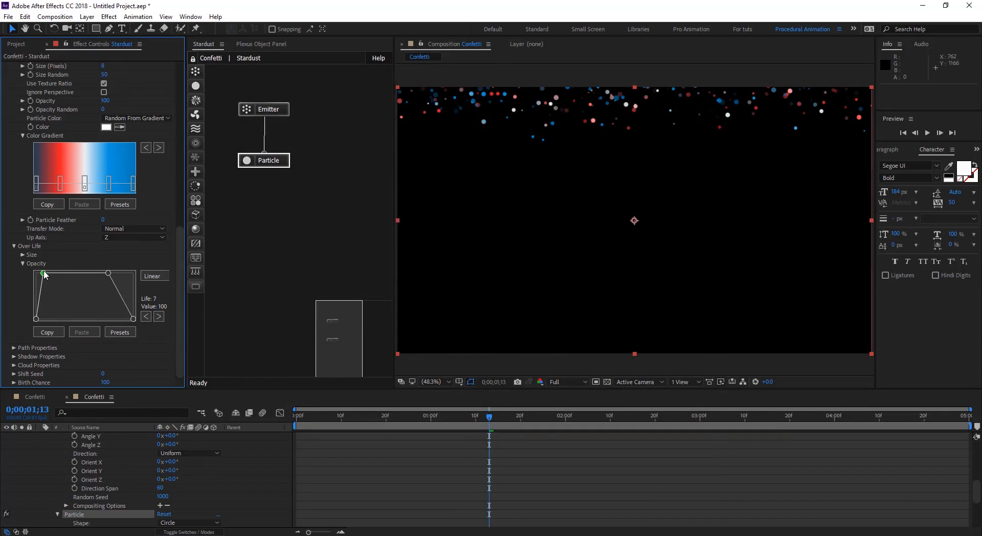
pyautogui.moveTo(44, 274); pyautogui.dragTo(119, 273)
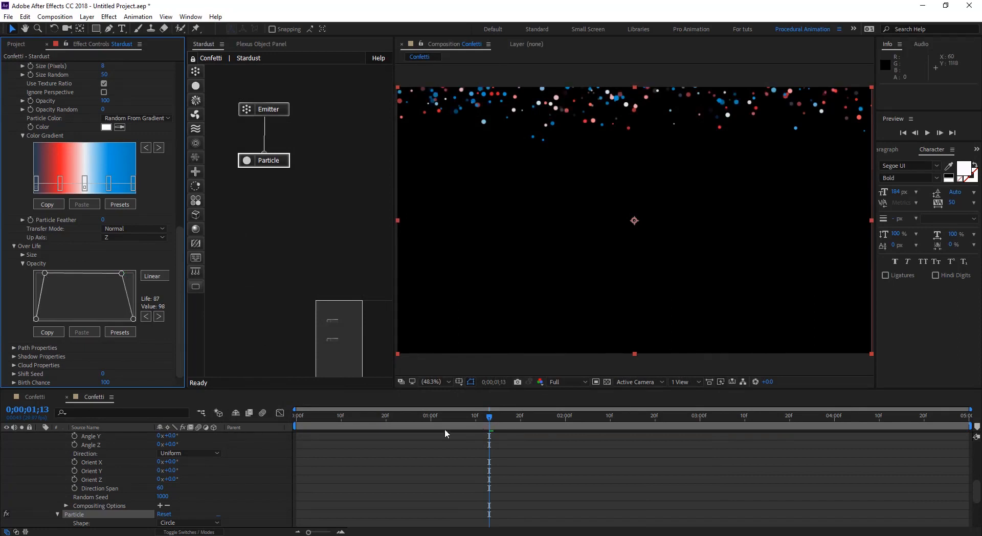
# - Scrub the timeline to preview the fading particles falling
pyautogui.click(564, 415)
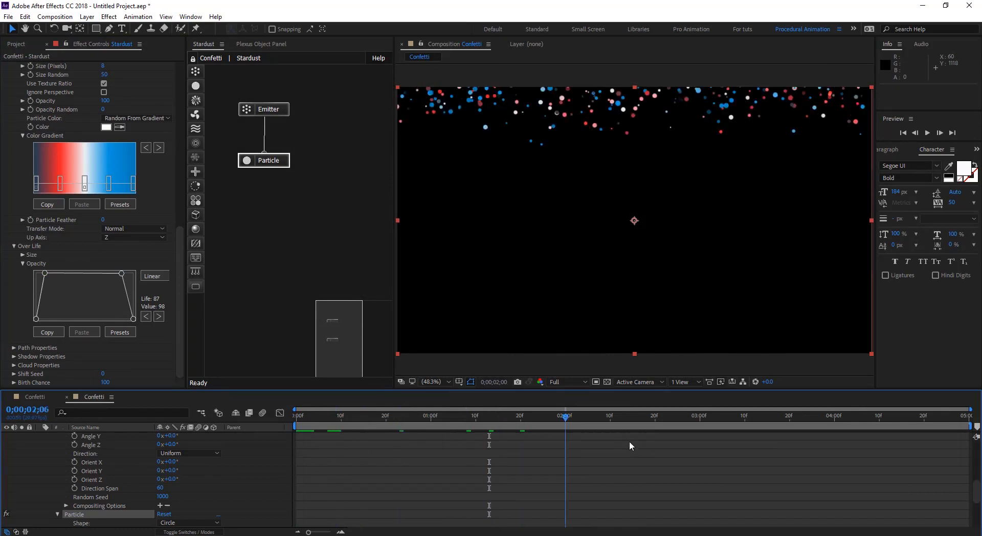
pyautogui.click(318, 415)
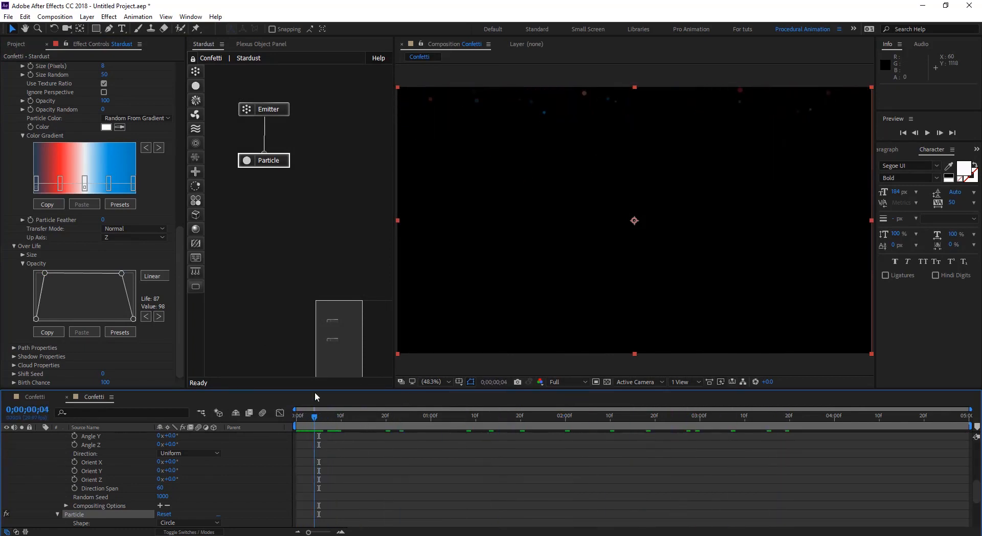
pyautogui.click(263, 109)
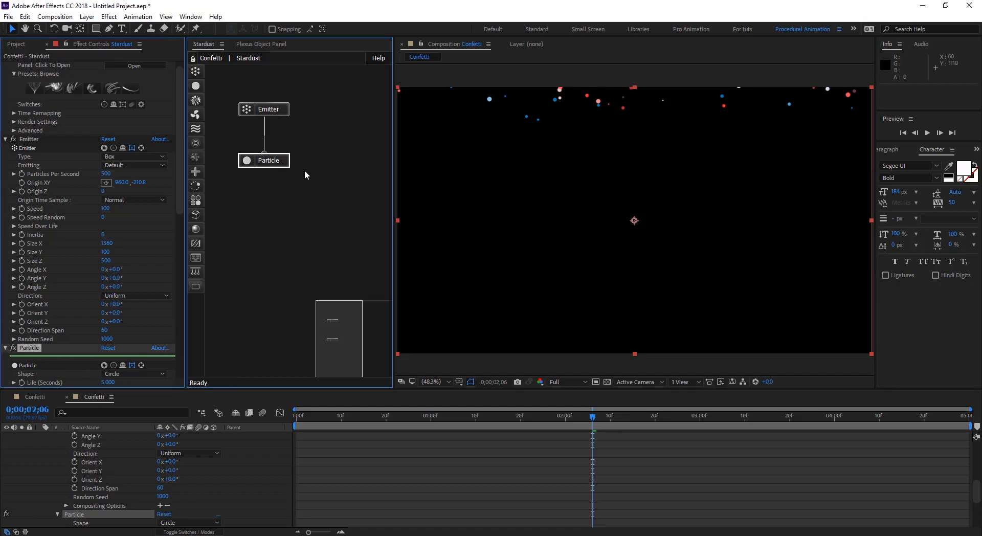
# - Add a Particle 2 node and rename the original particle node Circle
pyautogui.click(322, 157)
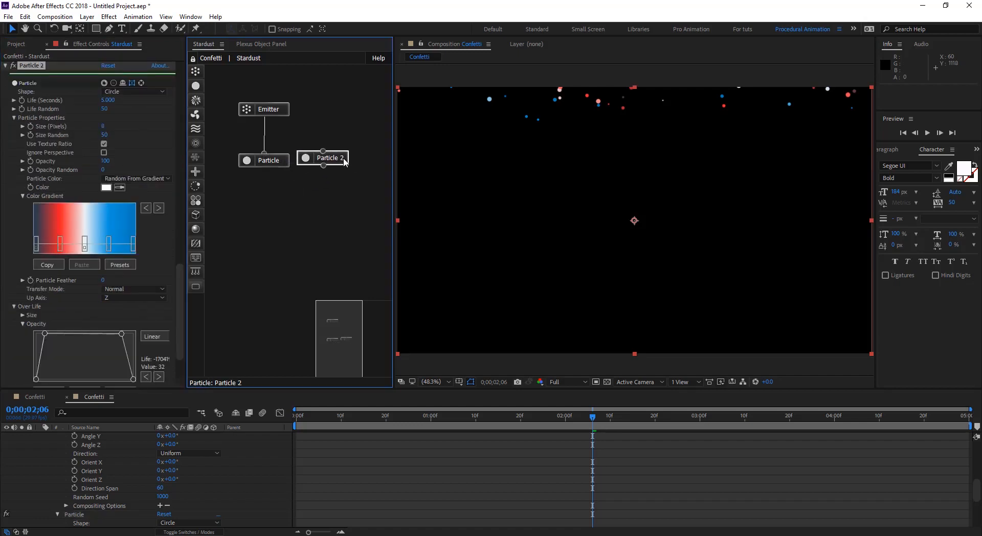
pyautogui.click(263, 159)
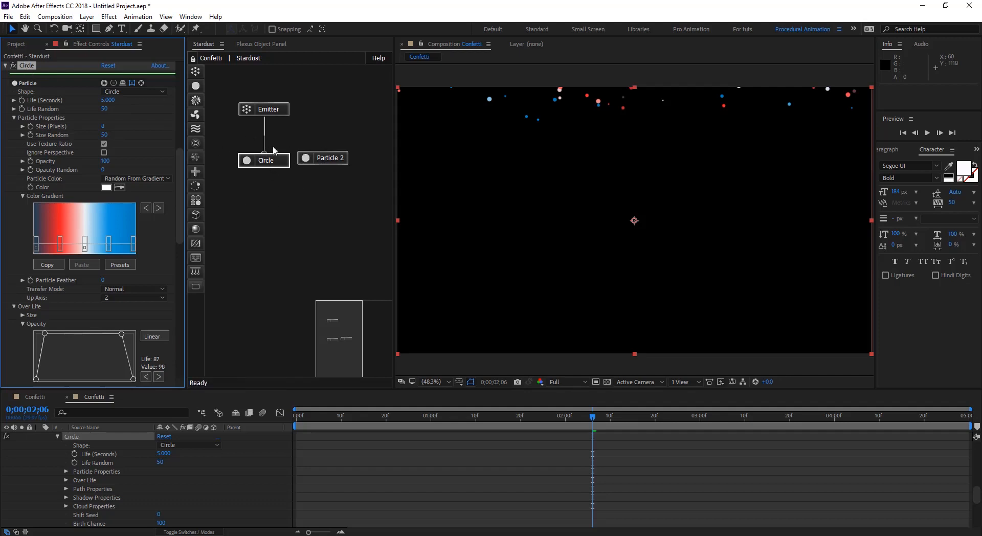
pyautogui.moveTo(223, 121)
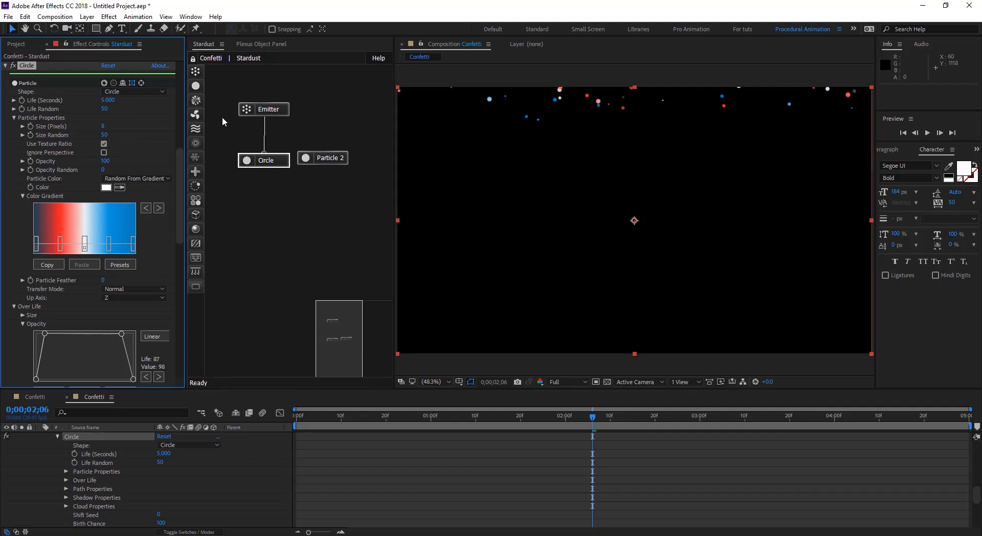
pyautogui.moveTo(262, 164)
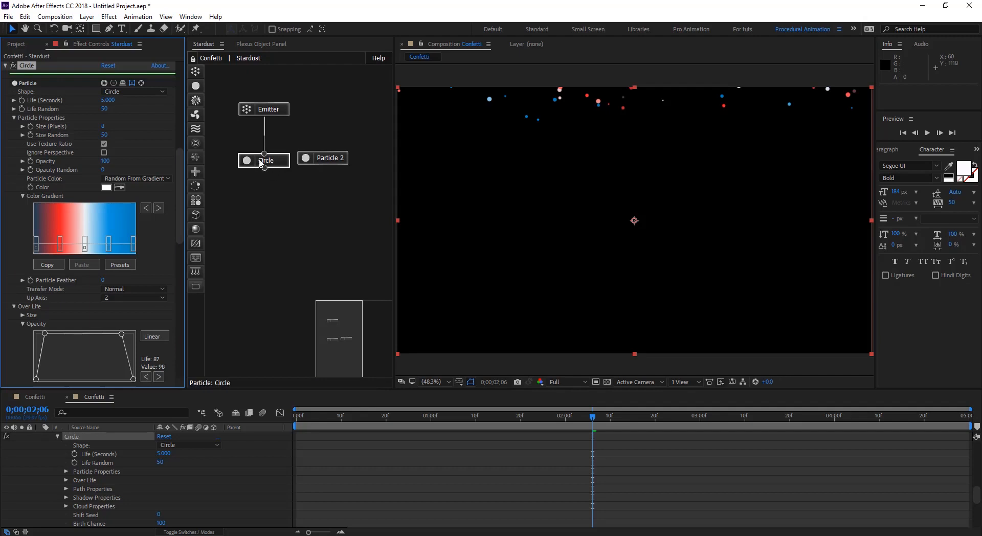
pyautogui.click(322, 157)
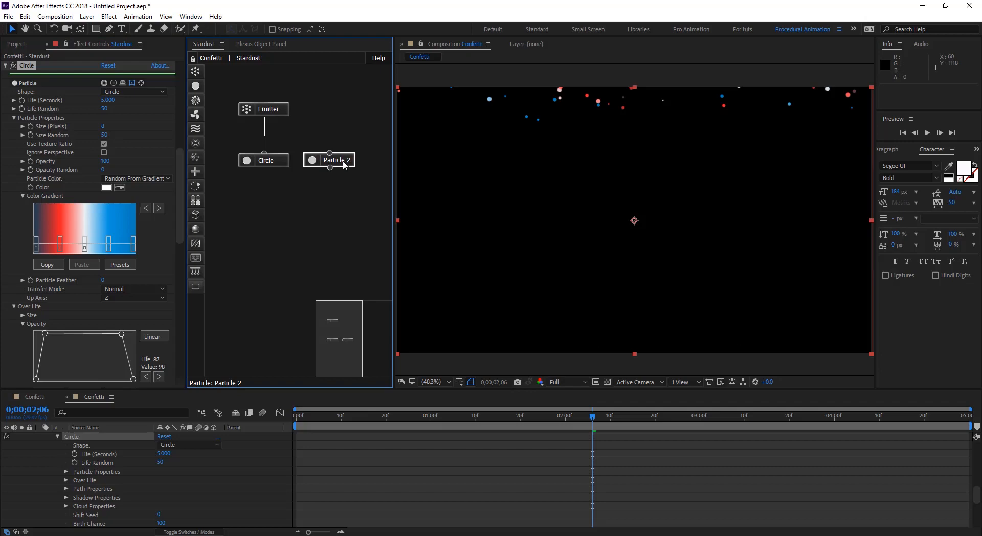
# - Rename Particle 2 to Rectangle1 with Rectangle shape and Solid Color particles
pyautogui.click(329, 160)
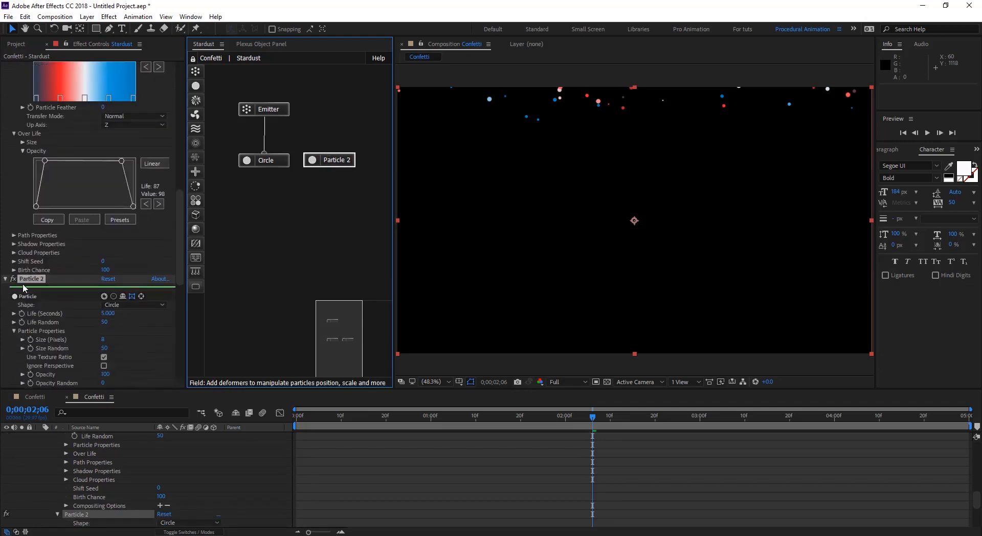
pyautogui.click(134, 304)
pyautogui.write('Rectangle1')
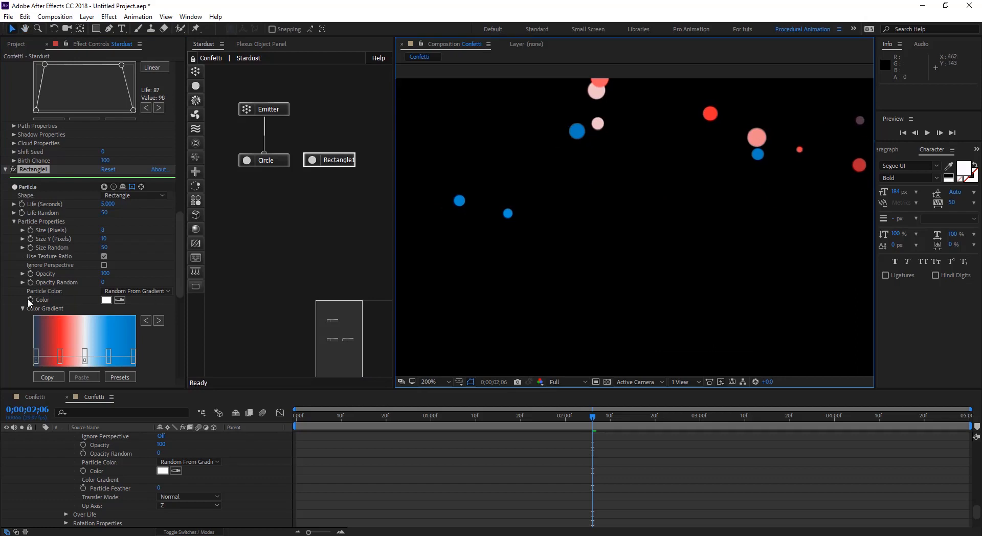
pyautogui.click(137, 290)
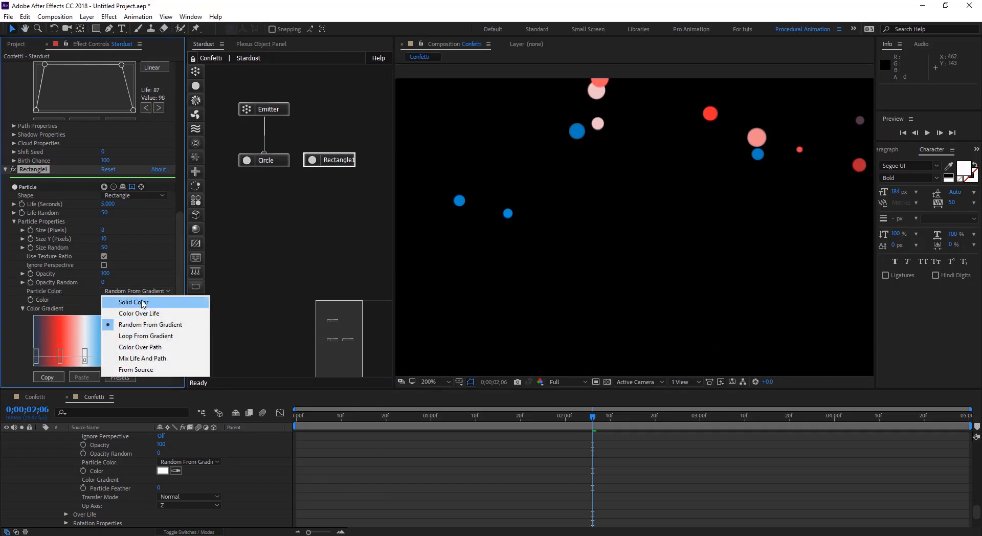
pyautogui.click(132, 301)
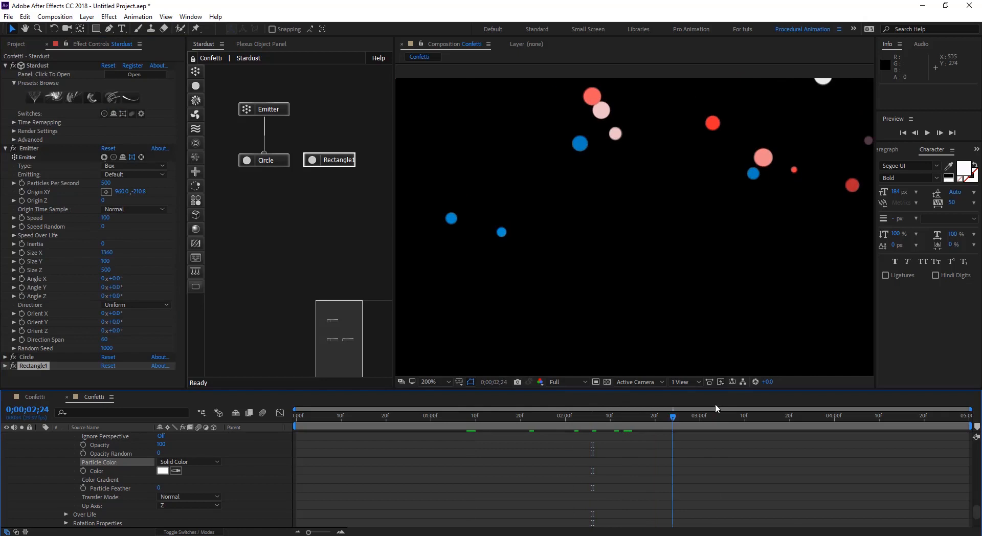
# - Connect Rectangle1 to the Emitter with Shift Seed 50 and preview later in time
pyautogui.click(335, 160)
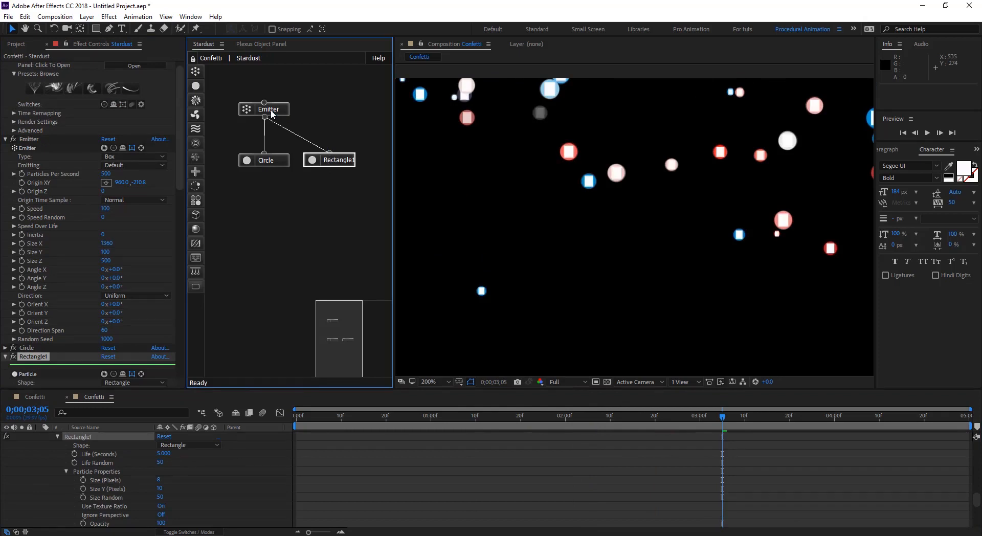
pyautogui.moveTo(475, 91)
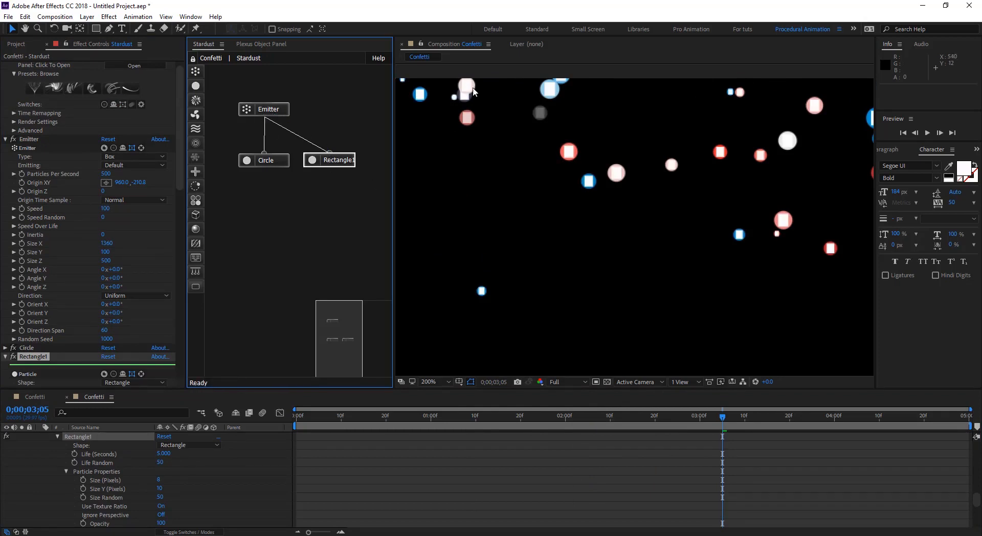
pyautogui.moveTo(421, 102)
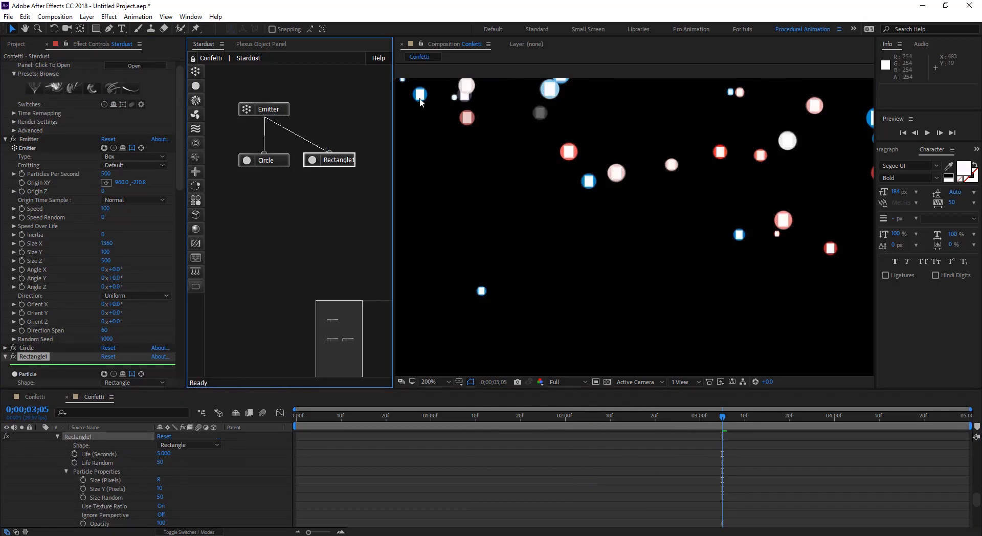
pyautogui.moveTo(581, 174)
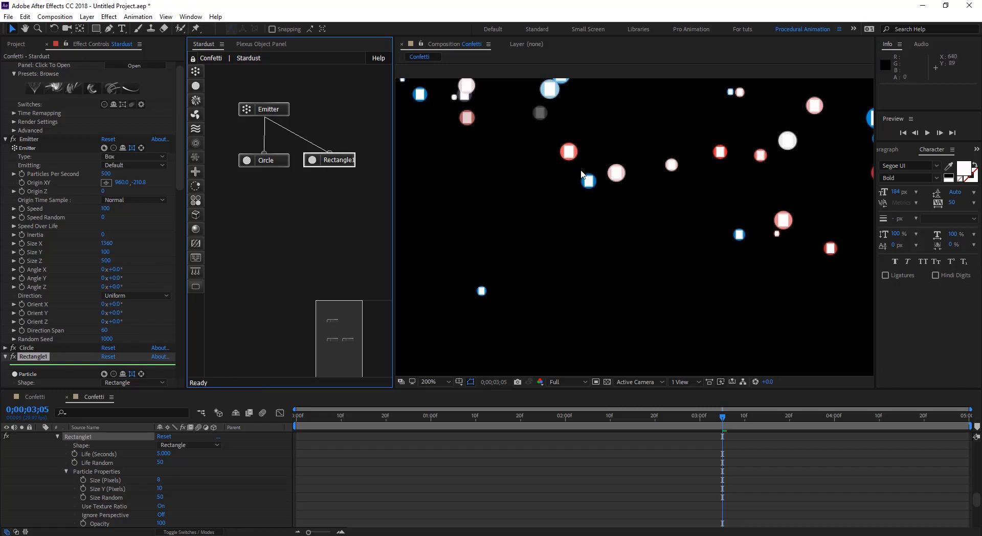
pyautogui.click(493, 415)
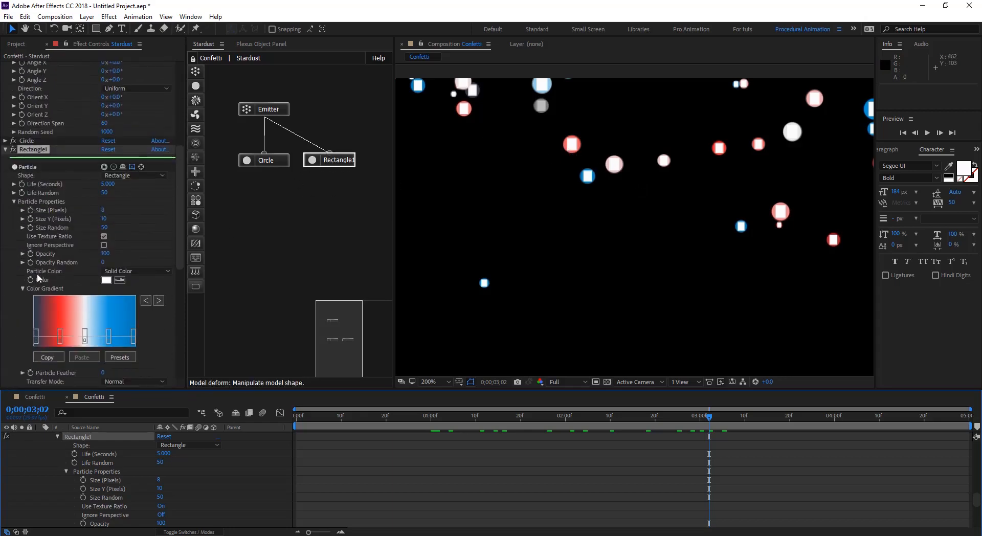
pyautogui.scroll(-3)
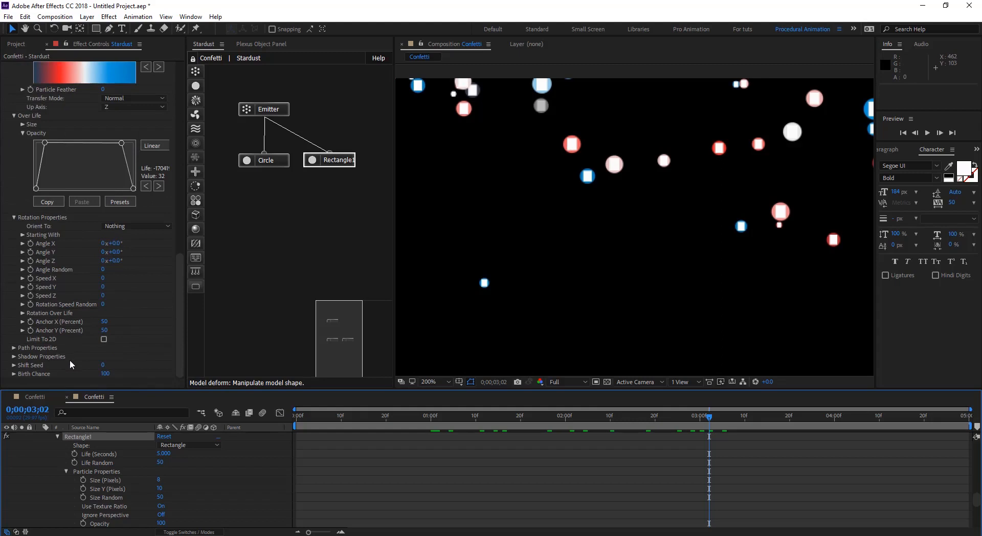
pyautogui.moveTo(104, 368)
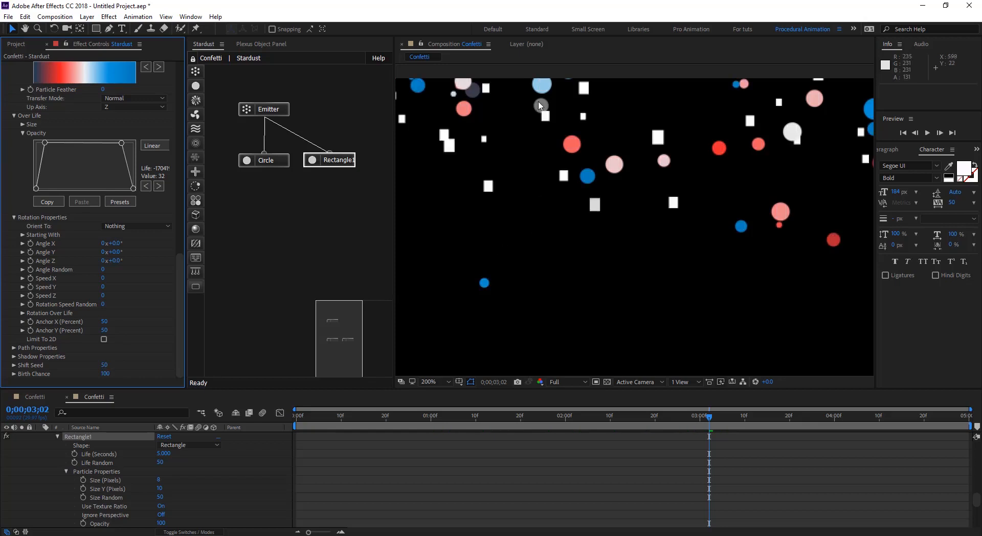
pyautogui.moveTo(553, 157)
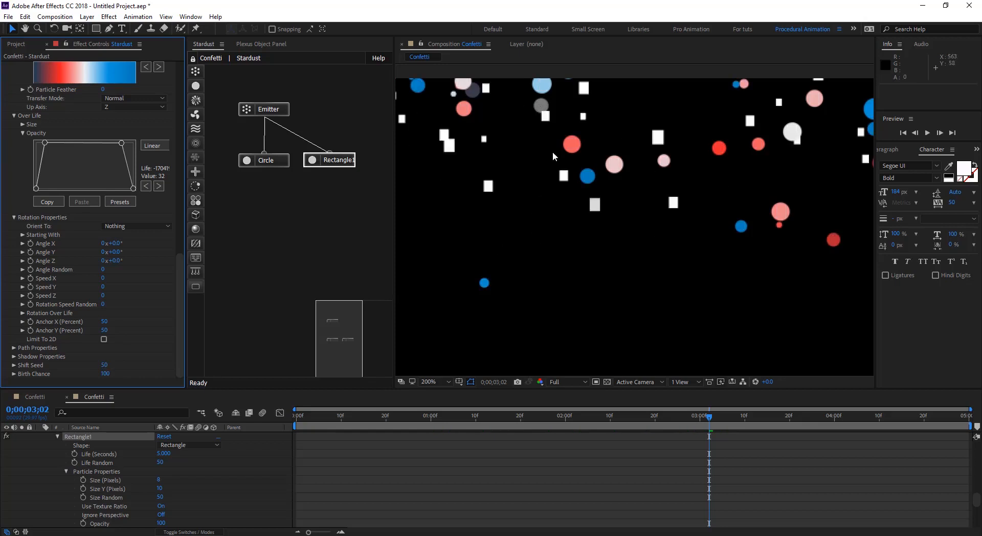
# - At 50% zoom, centre the Emitter node above Circle and Rectangle1 and scrub forward
pyautogui.click(433, 382)
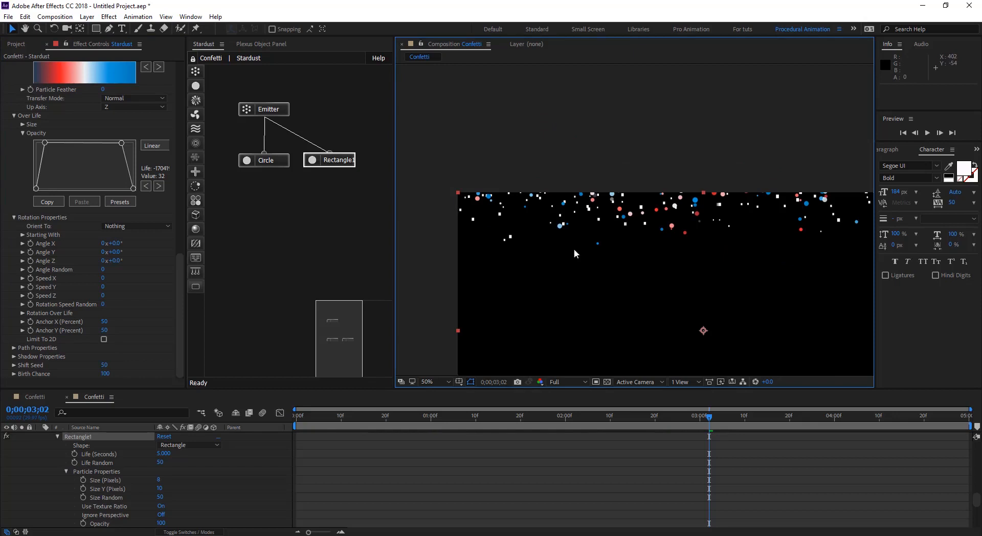
pyautogui.click(268, 109)
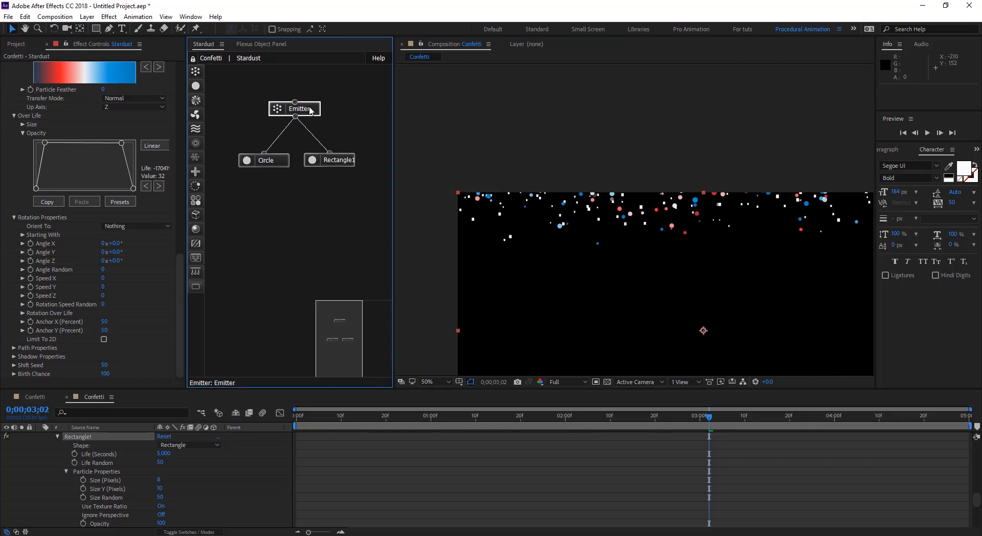
pyautogui.click(295, 108)
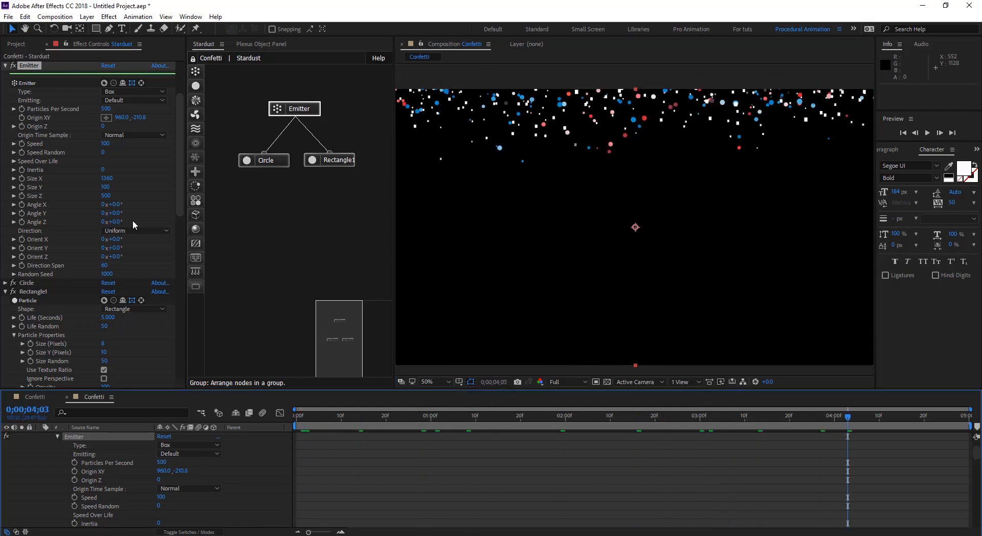
# - Colour Rectangle1 Random From Gradient with the Color 01 preset and play the result
pyautogui.click(335, 159)
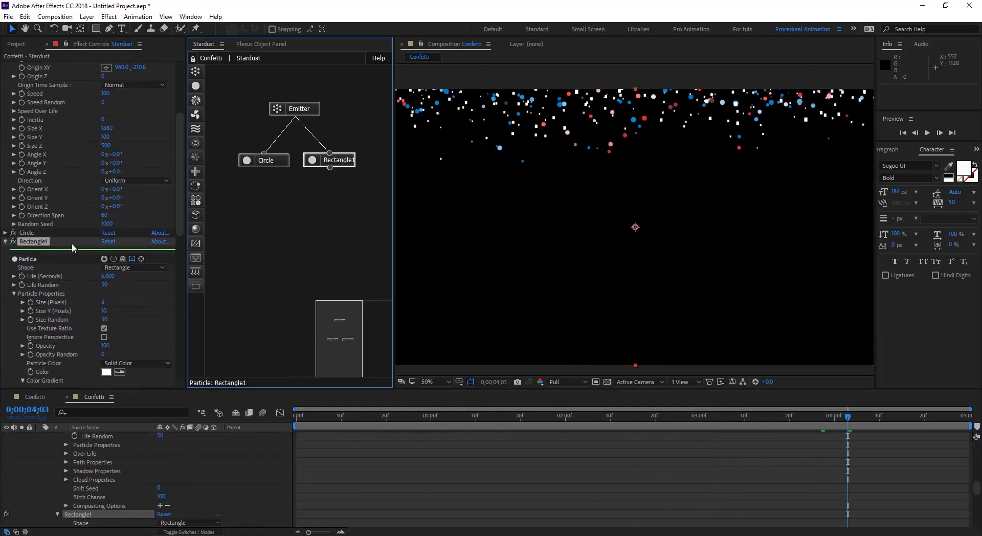
pyautogui.click(136, 193)
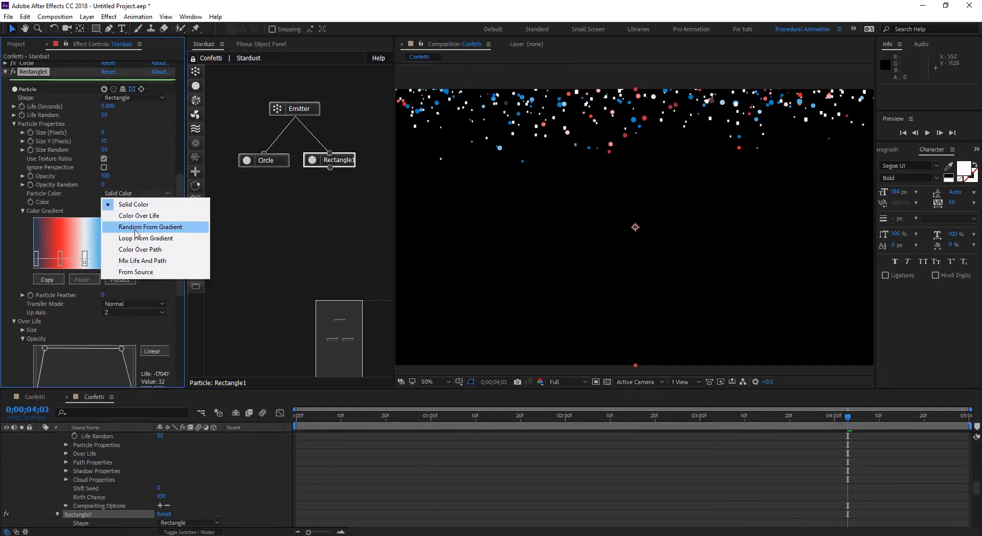
pyautogui.click(149, 226)
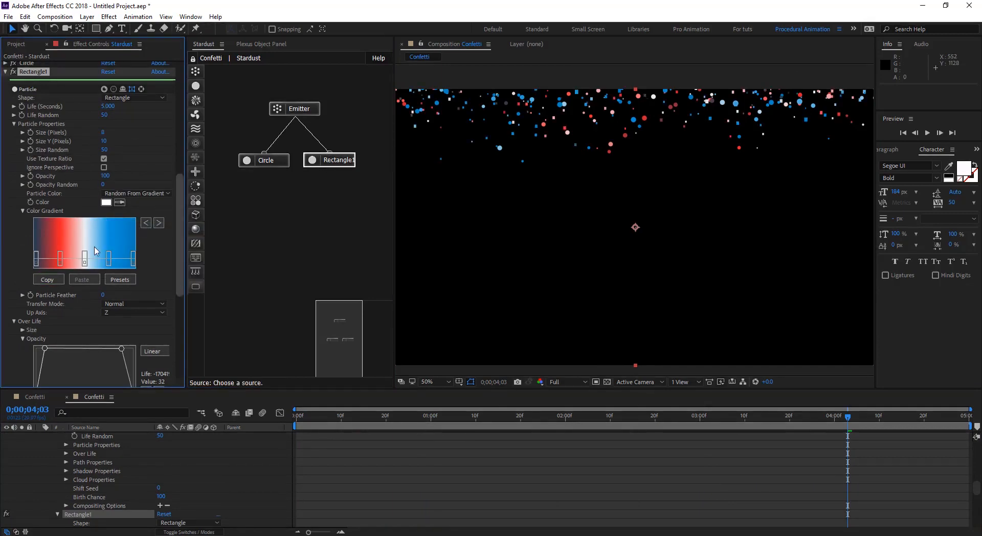
pyautogui.click(119, 279)
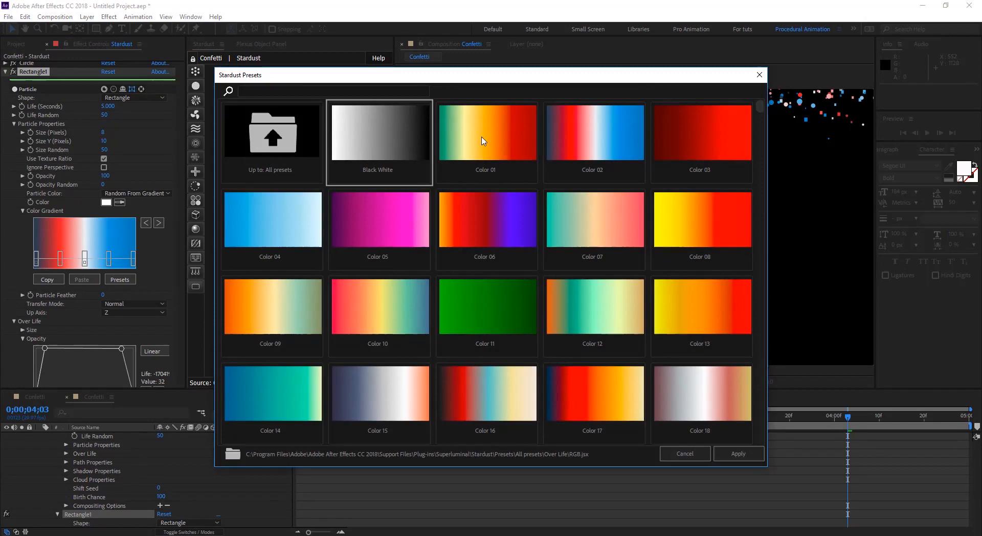
pyautogui.click(486, 143)
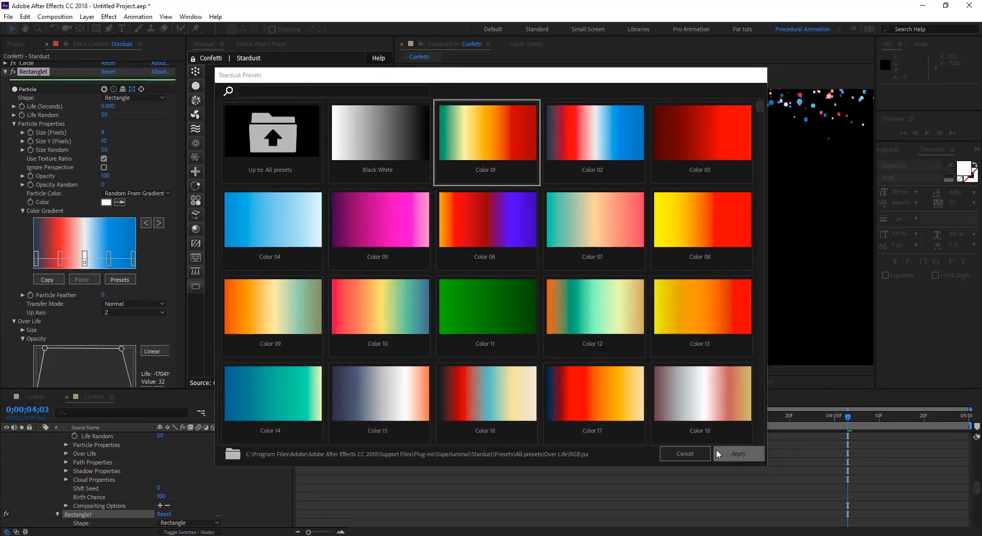
pyautogui.click(738, 453)
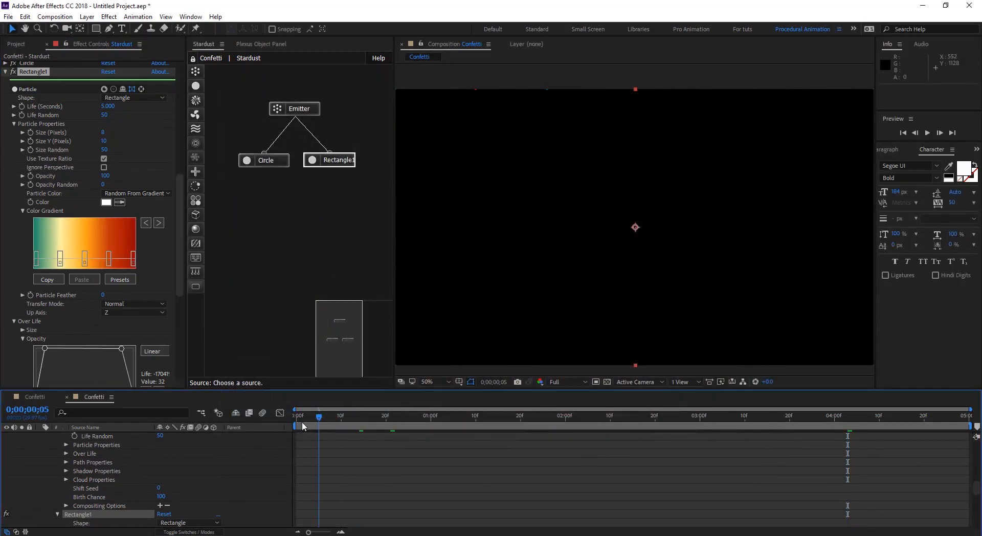
pyautogui.click(646, 416)
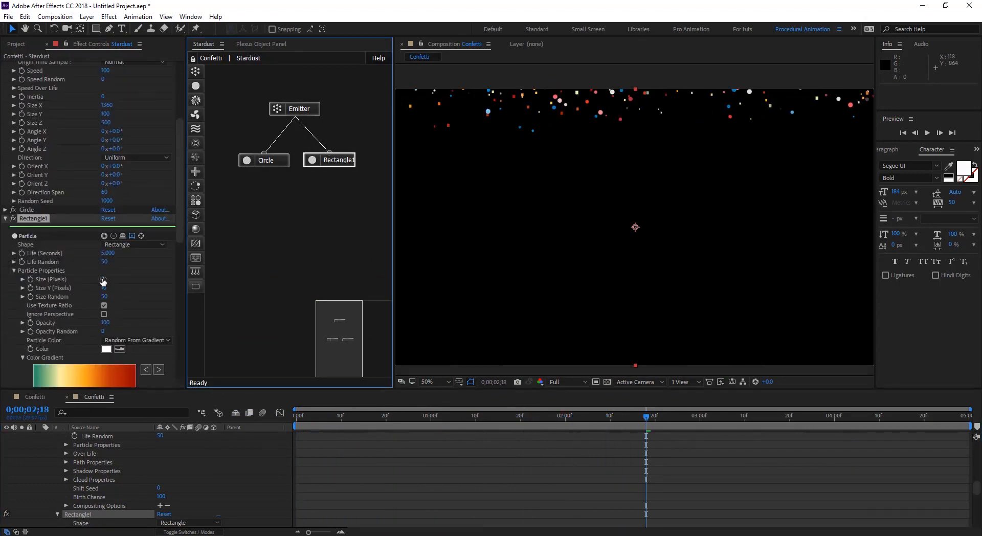
# - Set Rectangle1 Size 8 with Size Random 65, then clone it as Rectangle2
pyautogui.doubleClick(110, 287)
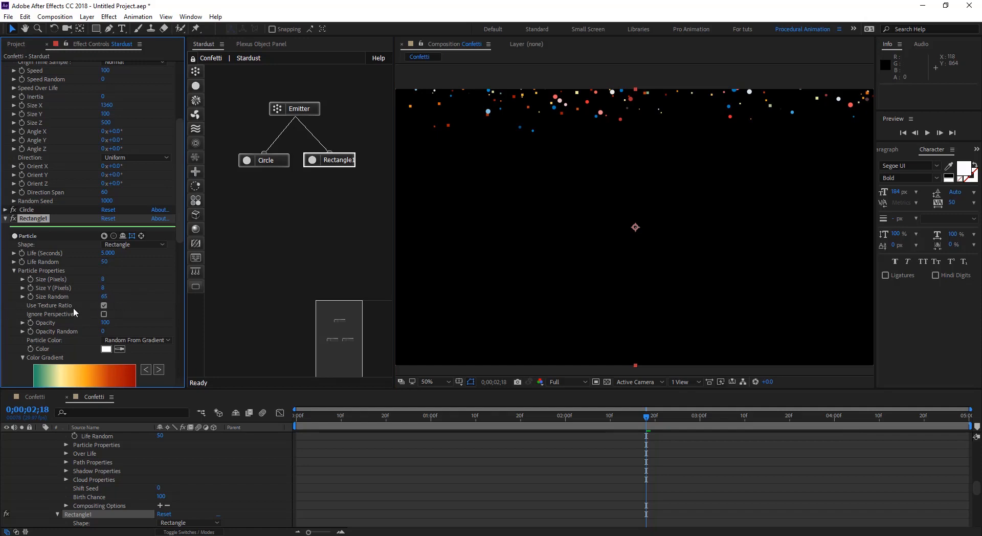
pyautogui.scroll(-3)
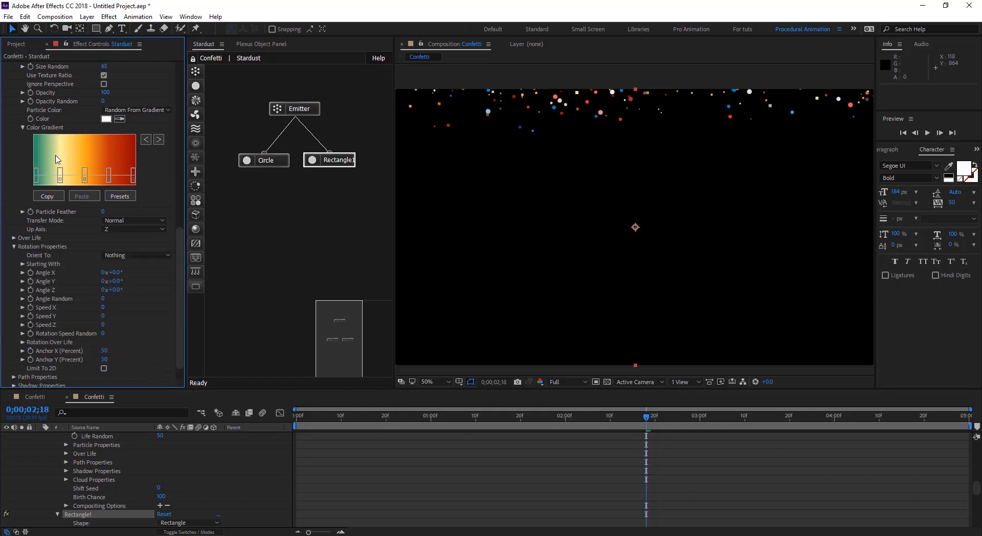
pyautogui.click(336, 160)
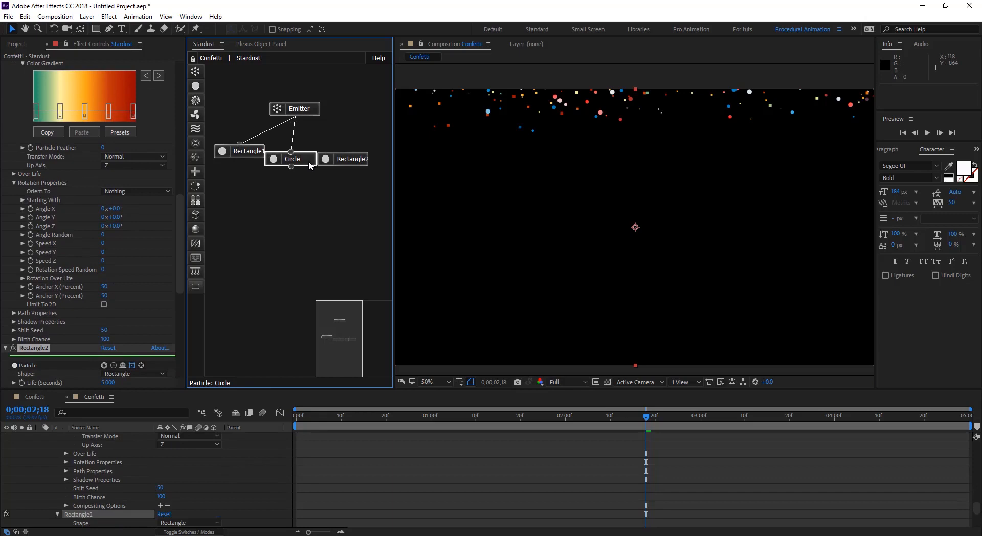
# - Arrange the particle nodes evenly beneath the emitter and view the composition at full size
pyautogui.click(244, 160)
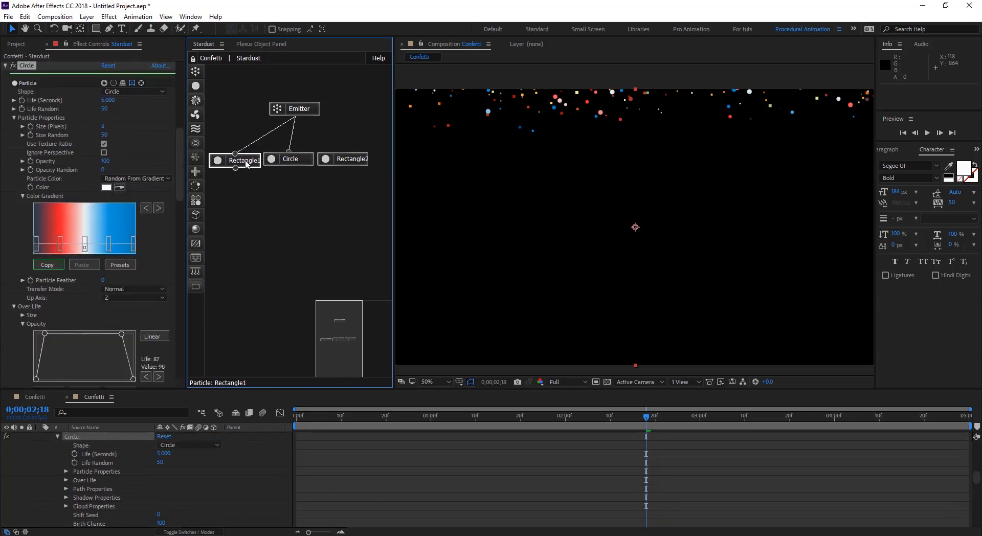
pyautogui.click(349, 159)
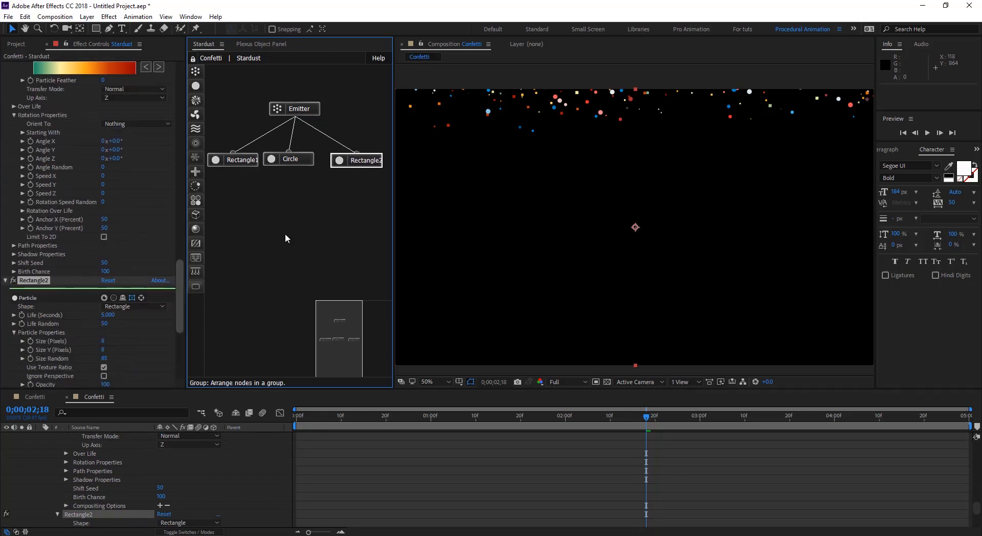
pyautogui.click(427, 381)
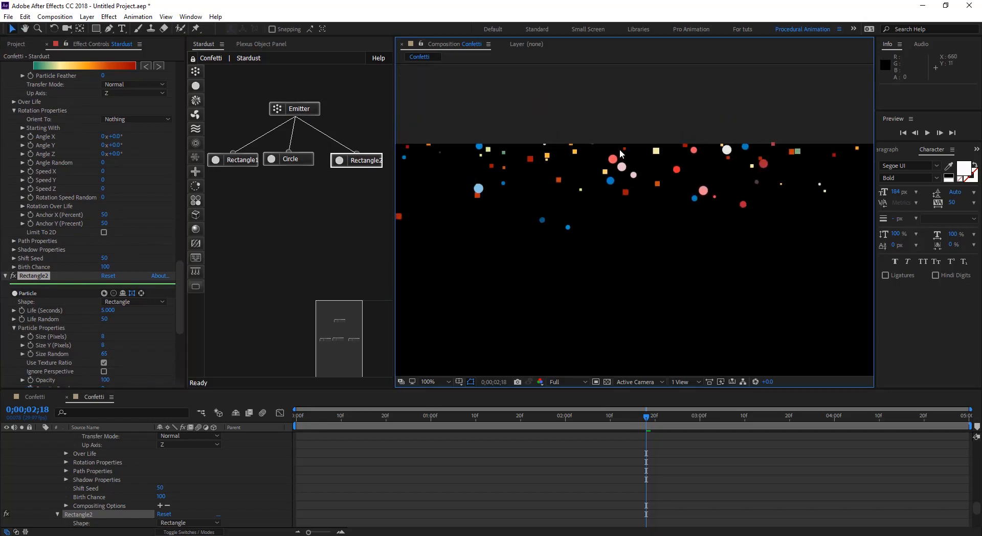
pyautogui.moveTo(356, 160)
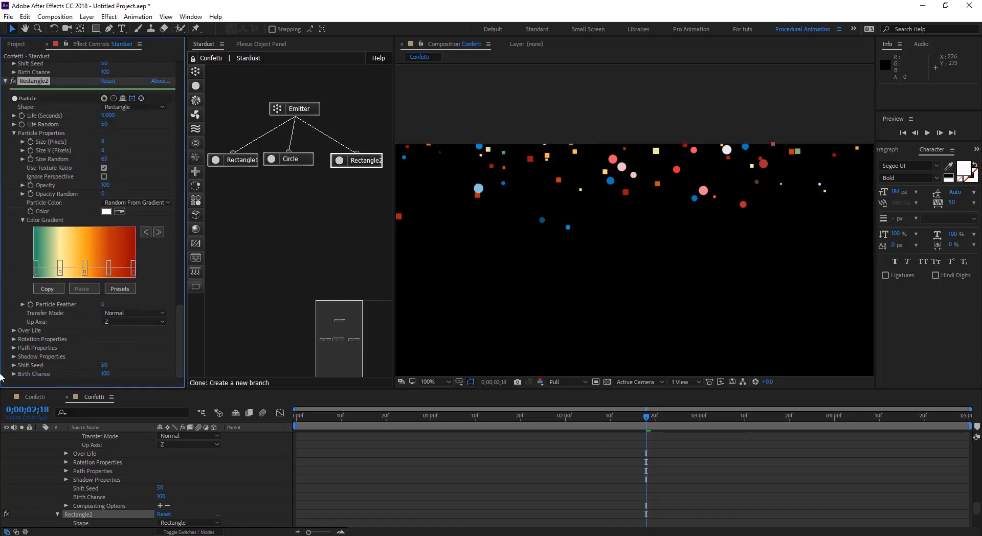
# - Give Rectangle2 shift seed 110 and a pastel rainbow preset colour gradient
pyautogui.doubleClick(104, 366)
pyautogui.write('100')
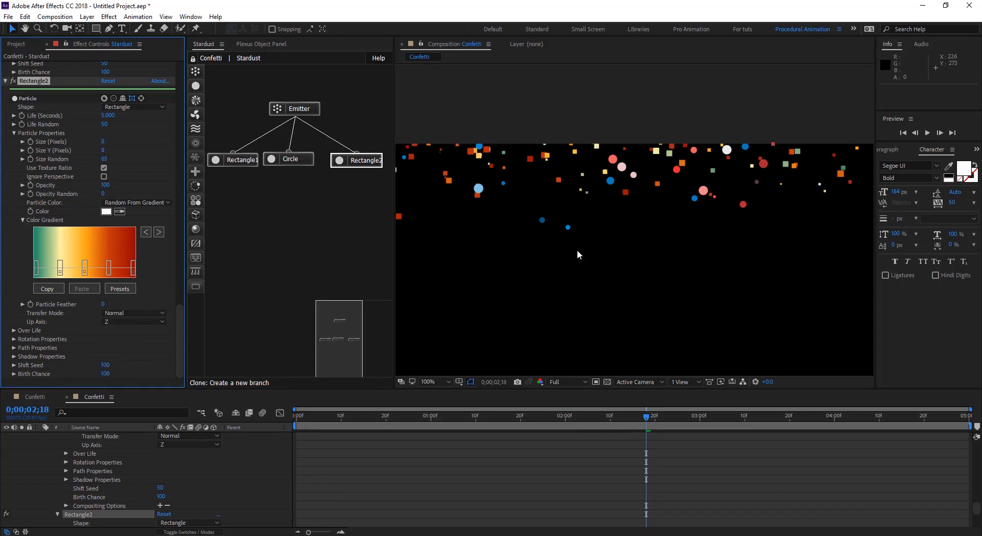
pyautogui.moveTo(111, 373)
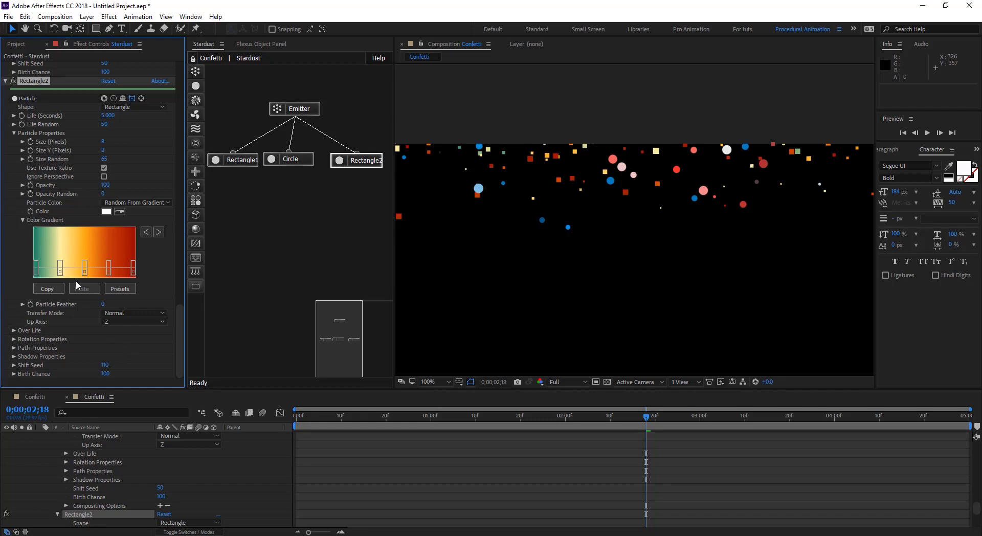
pyautogui.click(119, 288)
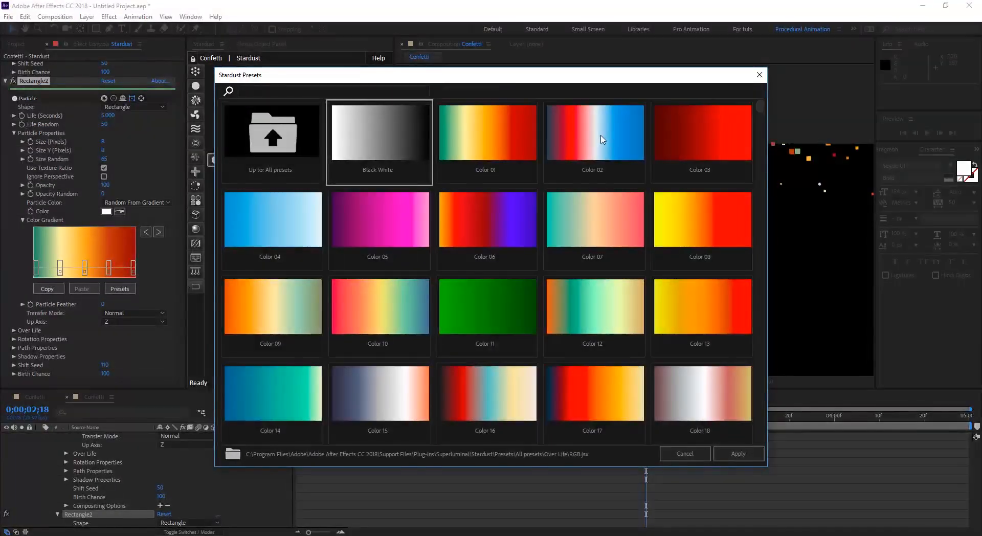
pyautogui.click(377, 307)
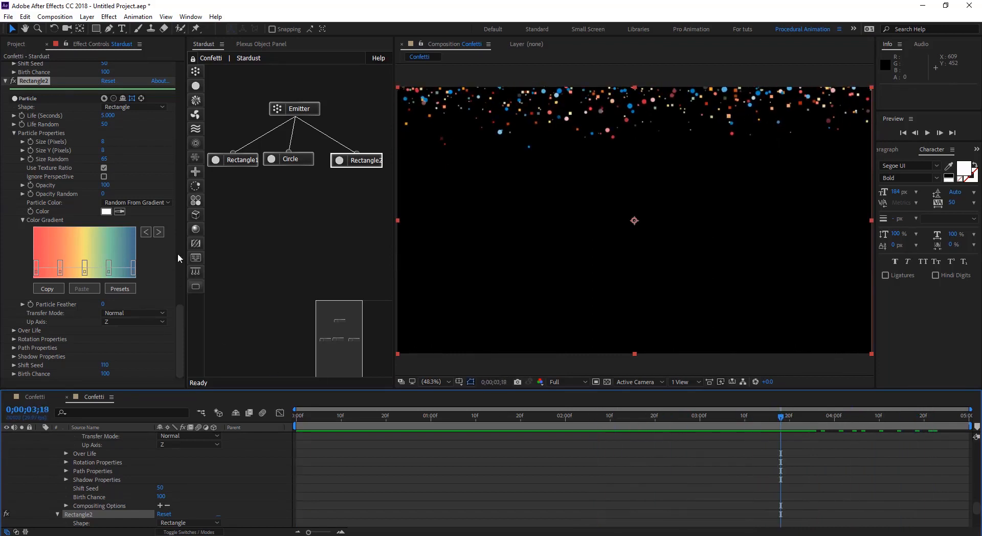
pyautogui.moveTo(196, 129)
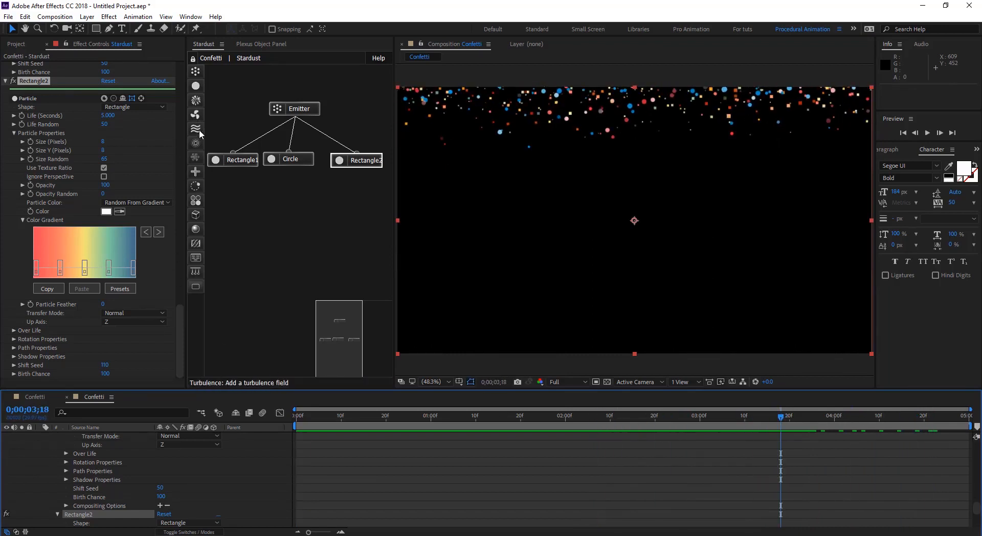
# - Add a Turbulence node under Rectangle1 with position offset 100
pyautogui.click(196, 128)
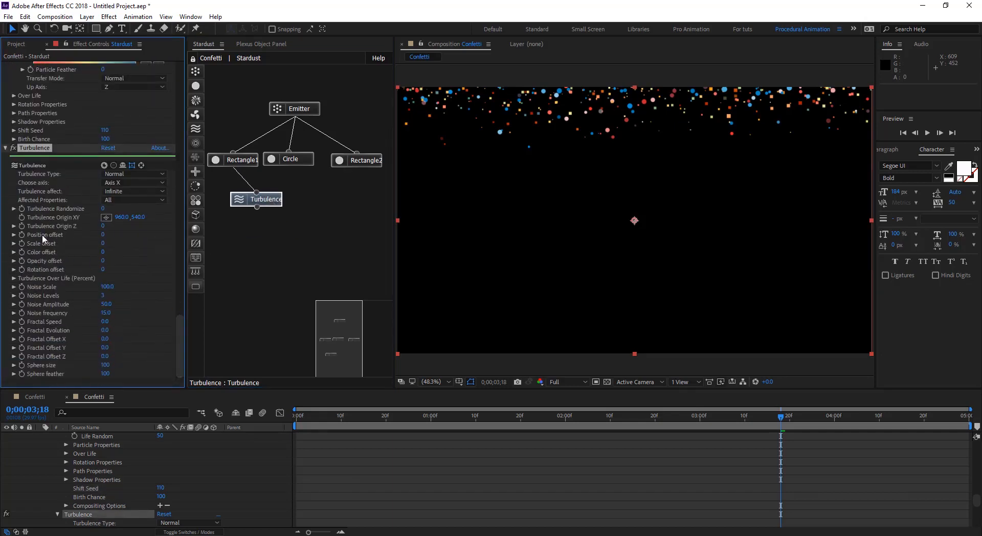
pyautogui.moveTo(98, 239)
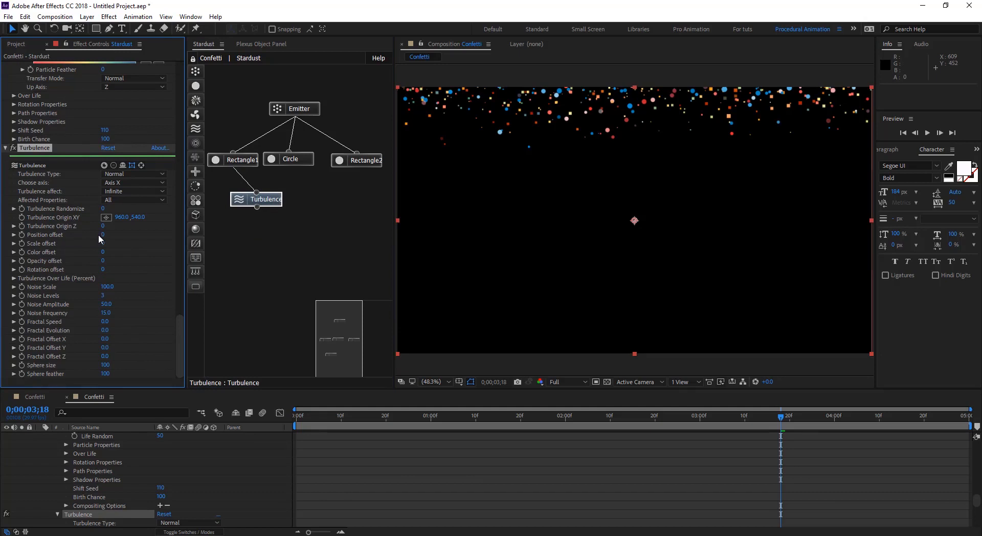
pyautogui.click(110, 235)
pyautogui.write('100')
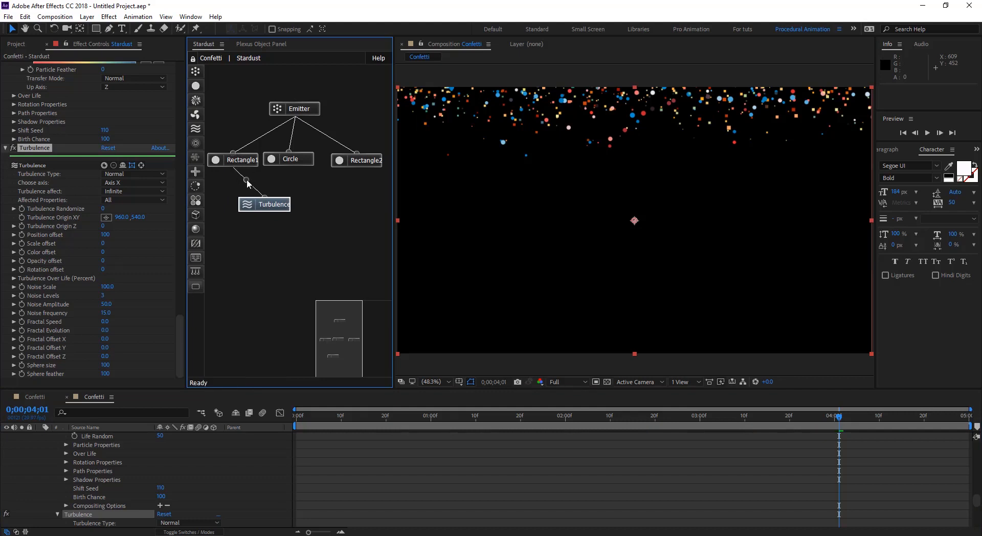
# - Drag the Turbulence node so it sits directly below Rectangle1 in the graph
pyautogui.click(264, 205)
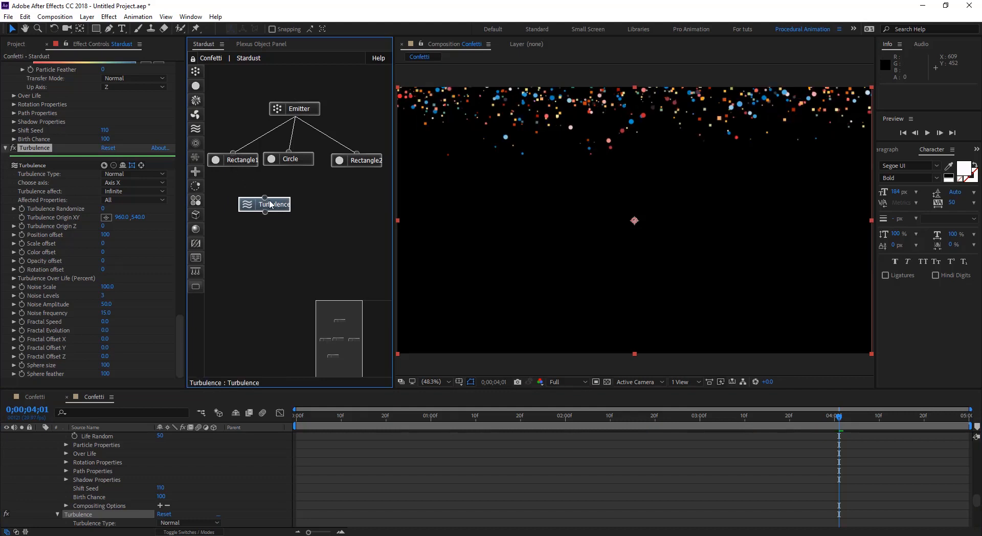
pyautogui.moveTo(264, 204); pyautogui.dragTo(294, 215)
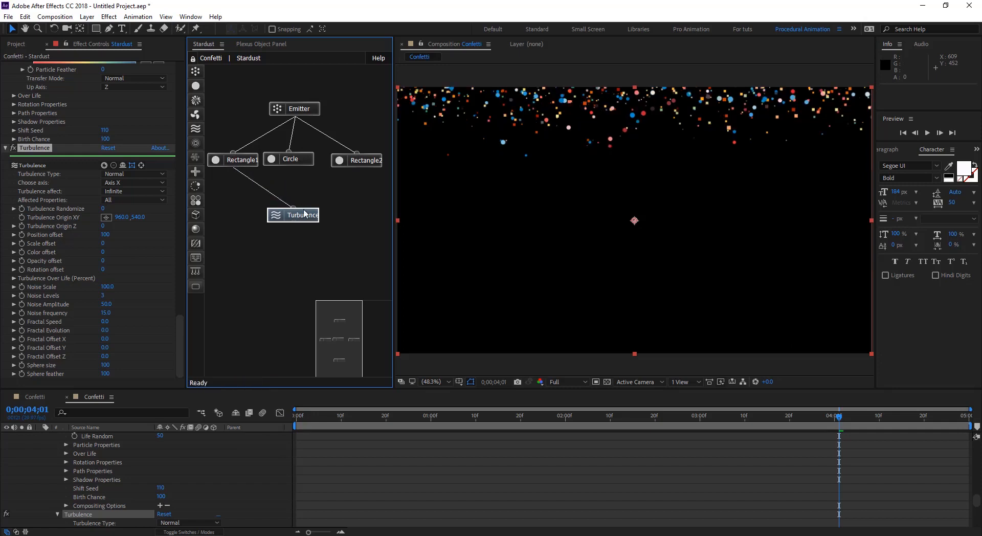
pyautogui.moveTo(293, 215); pyautogui.dragTo(258, 192)
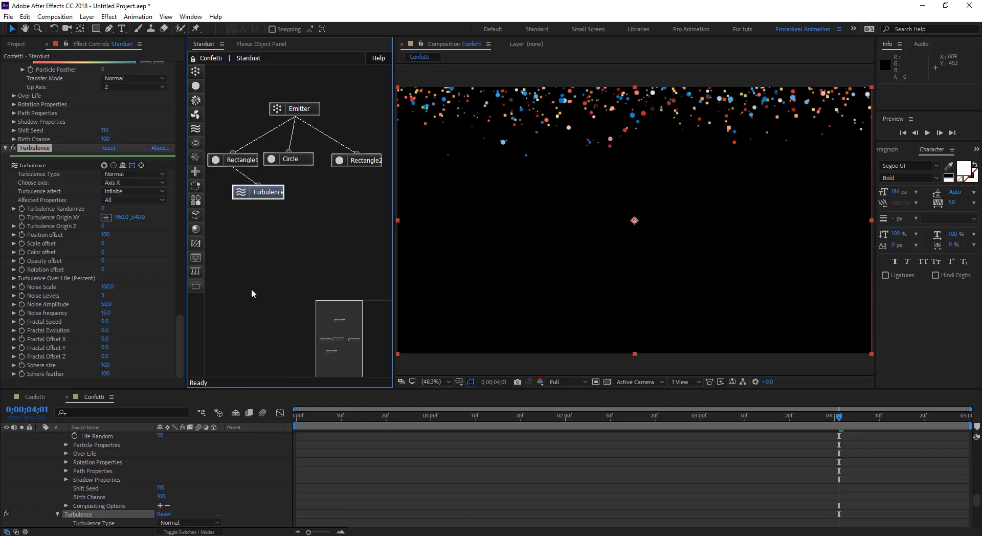
pyautogui.moveTo(195, 117)
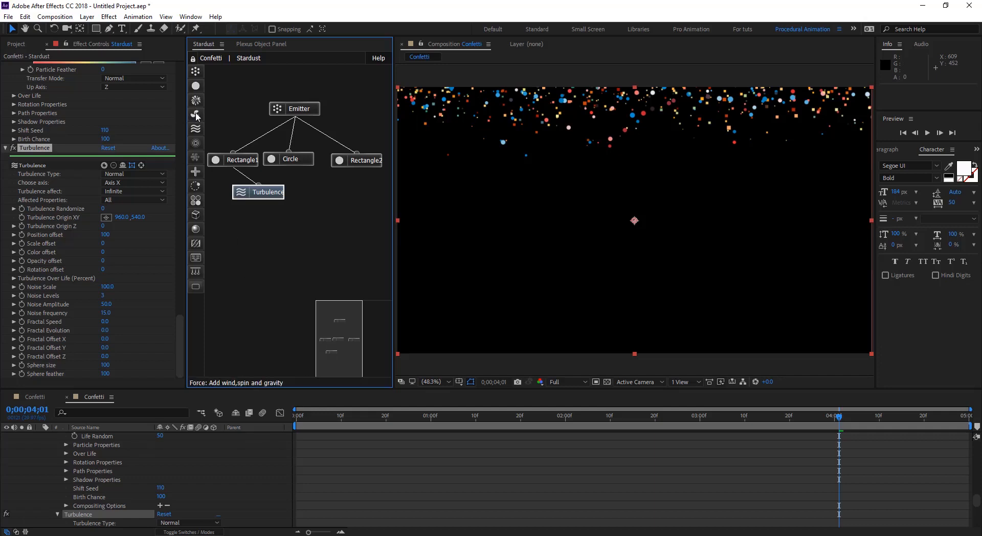
# - Add a Force node to the Stardust graph and show its settings
pyautogui.click(195, 114)
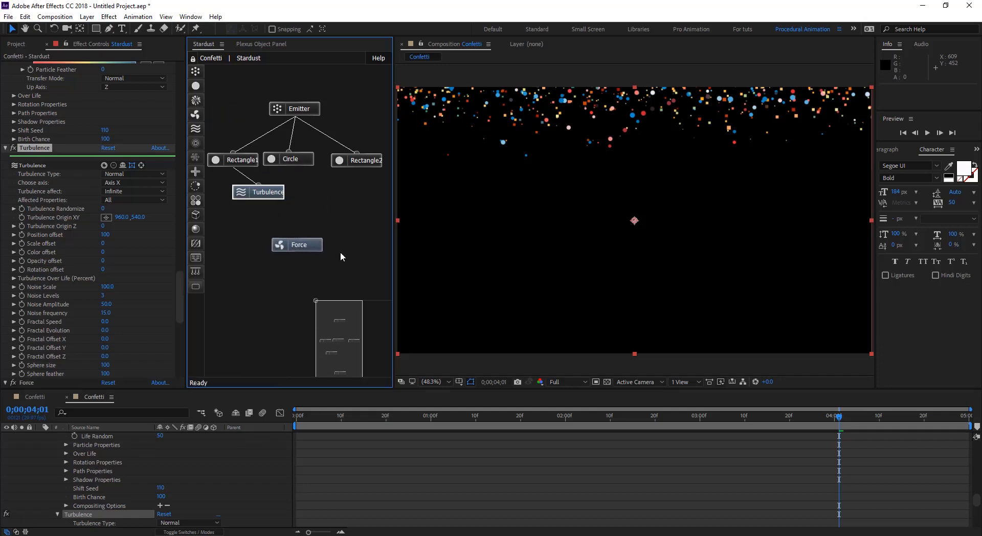
pyautogui.click(296, 244)
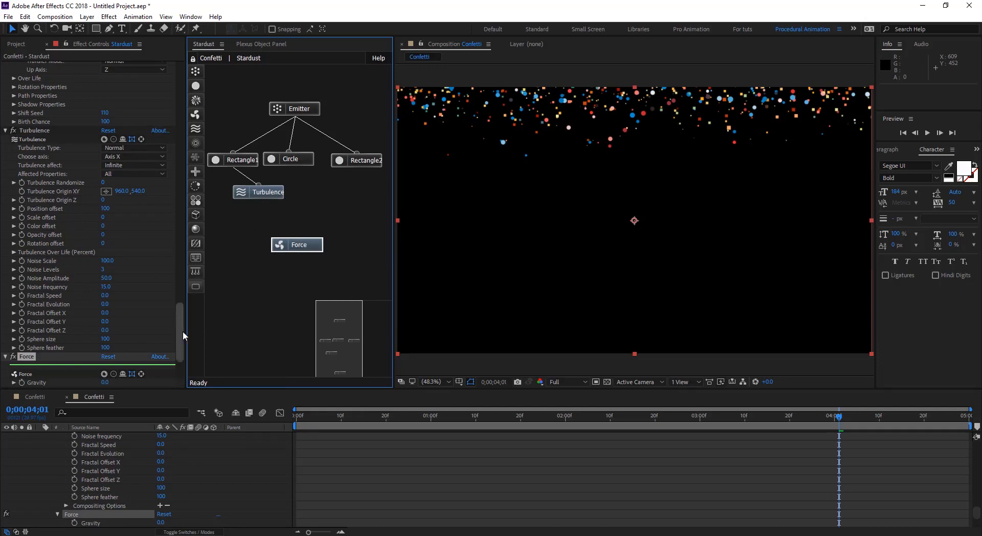
pyautogui.click(297, 415)
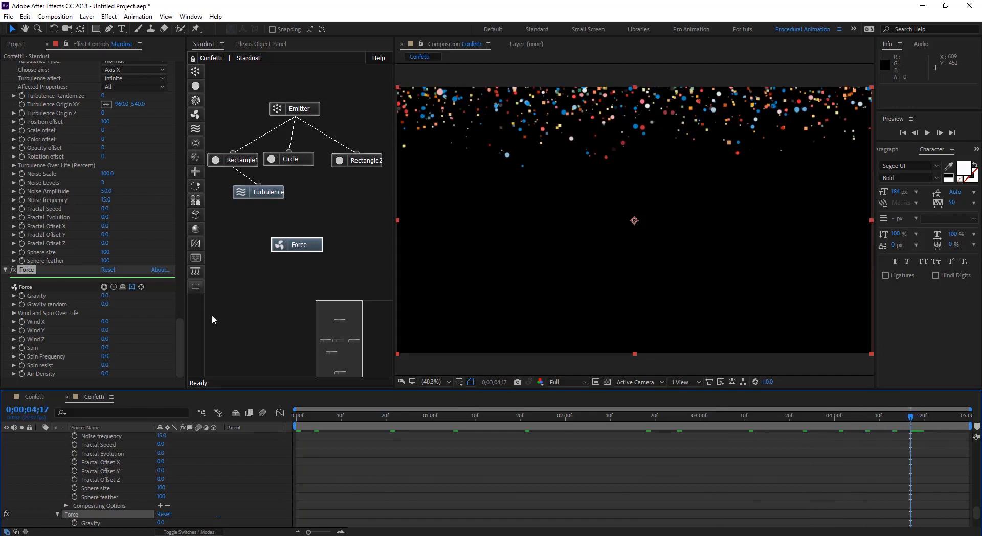
pyautogui.moveTo(135, 338)
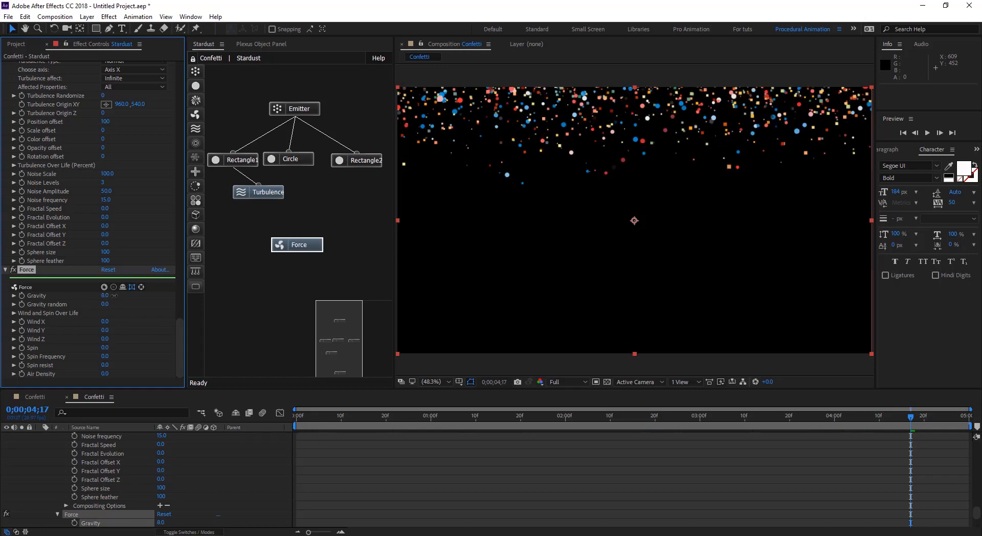
# - Scrub the Force gravity up to 57 and add gravity randomness of 33
pyautogui.moveTo(103, 295); pyautogui.dragTo(125, 296)
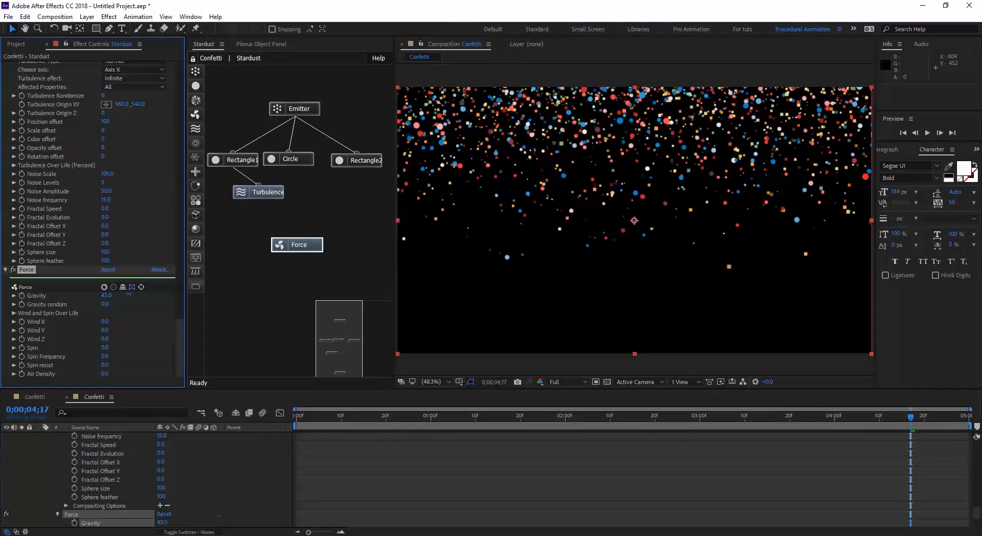
pyautogui.moveTo(109, 295); pyautogui.dragTo(103, 295)
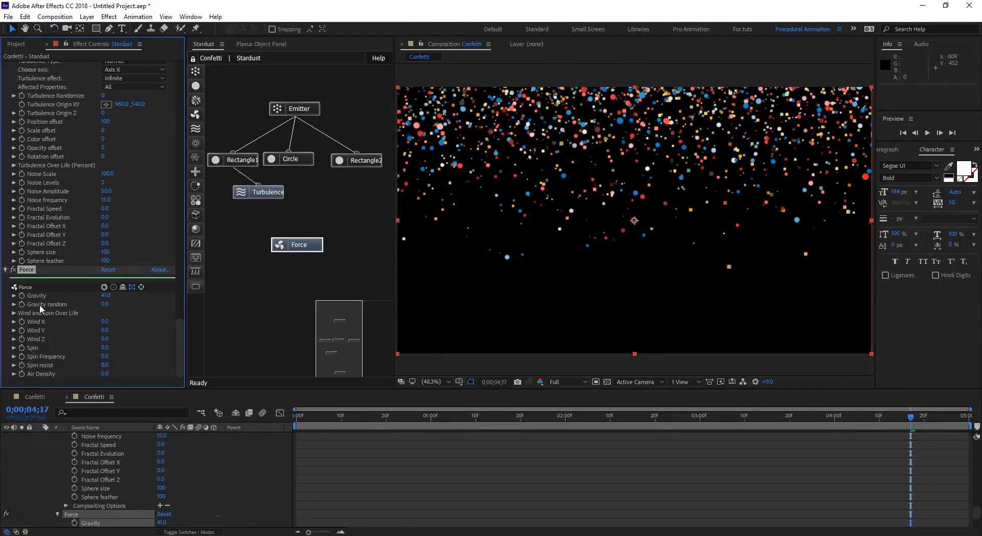
pyautogui.moveTo(105, 304); pyautogui.dragTo(116, 304)
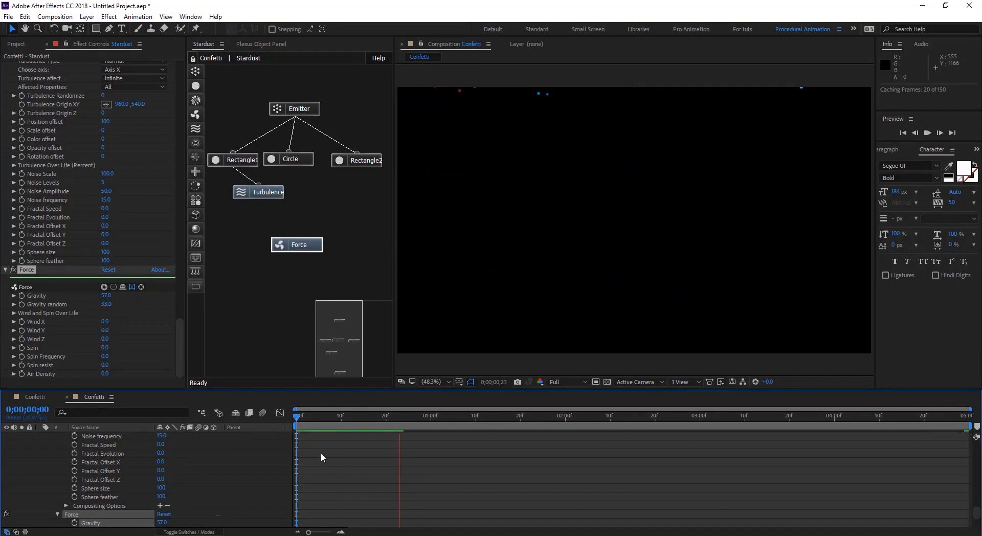
# - Preview the confetti falling under the new gravity force
pyautogui.click(927, 132)
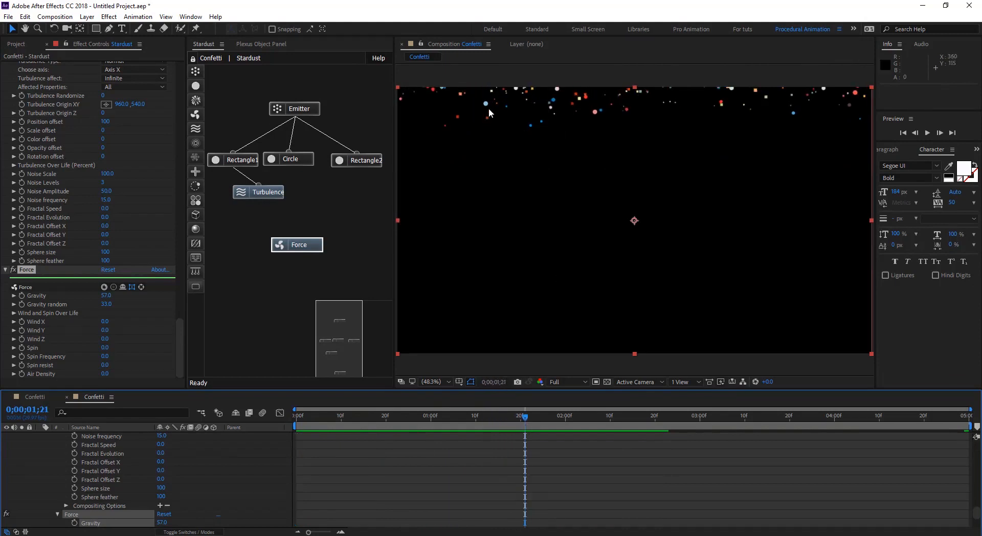
pyautogui.moveTo(489, 123)
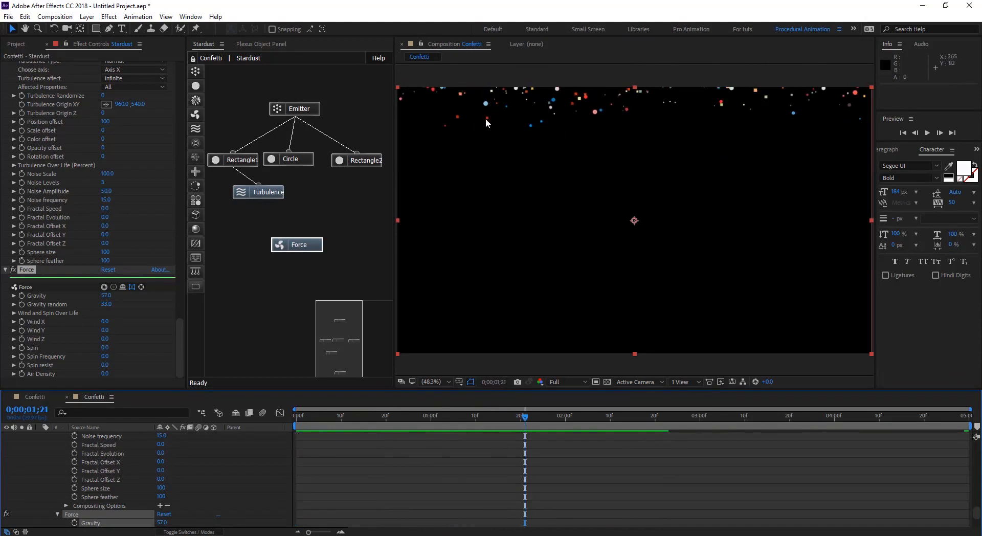
pyautogui.moveTo(239, 164)
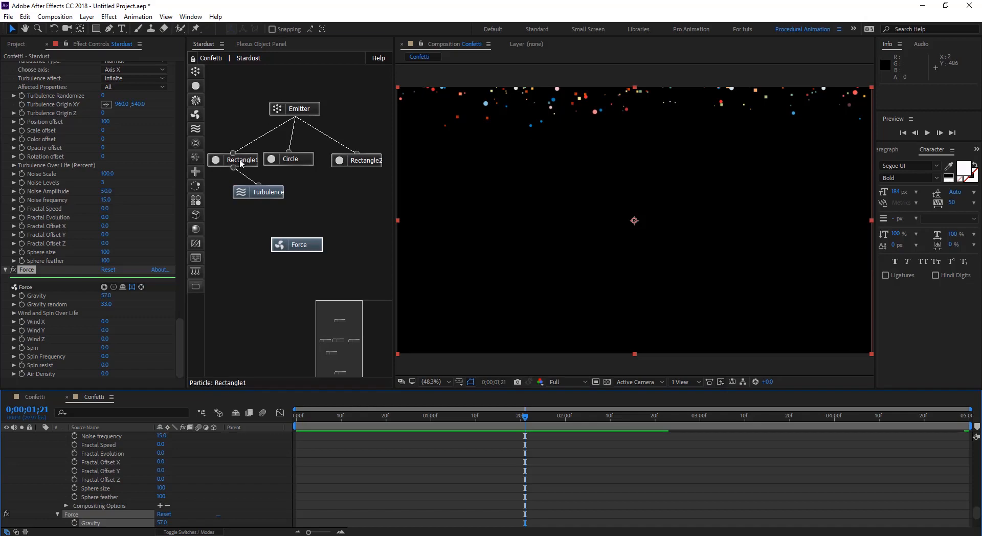
# - Show Rectangle2's particle settings and reveal its rotation properties
pyautogui.click(241, 159)
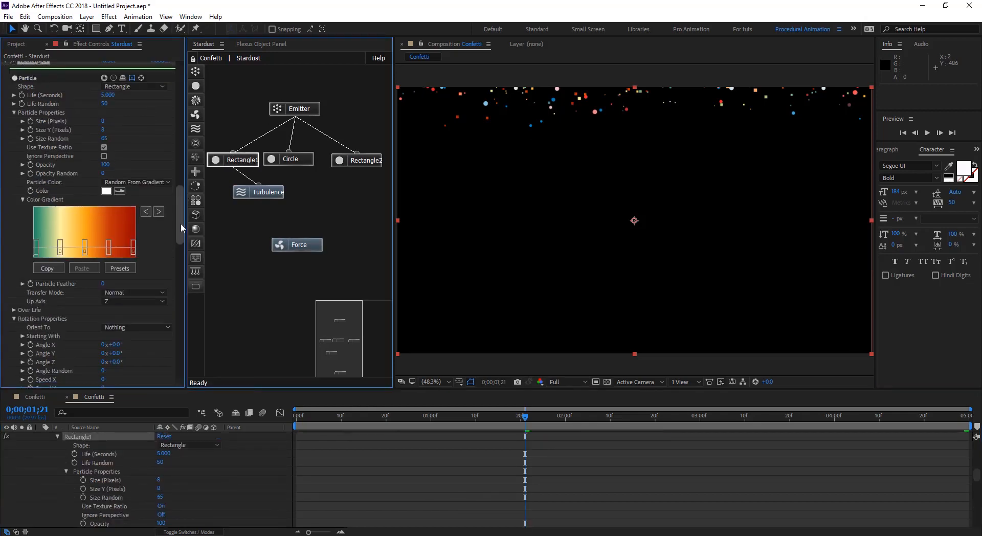
pyautogui.scroll(-3)
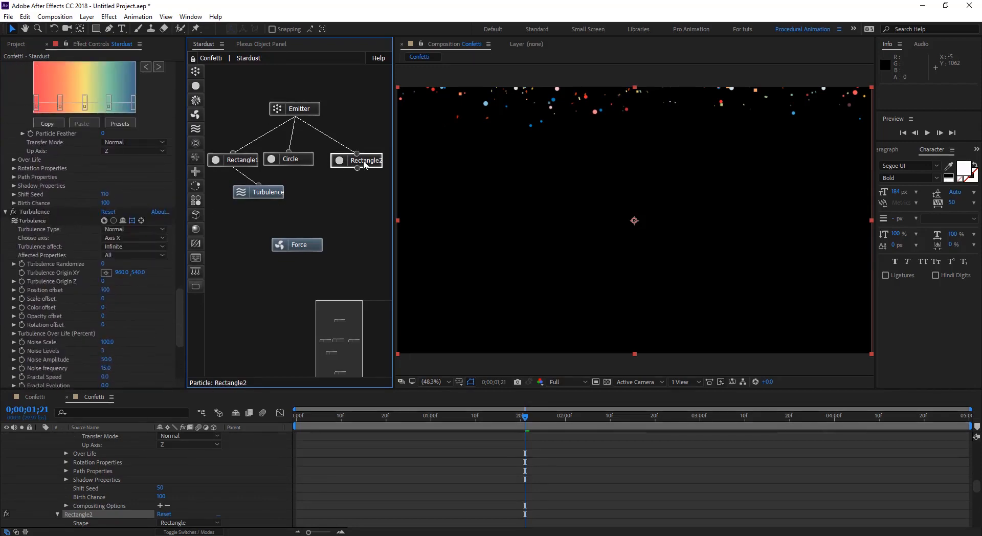
pyautogui.scroll(3)
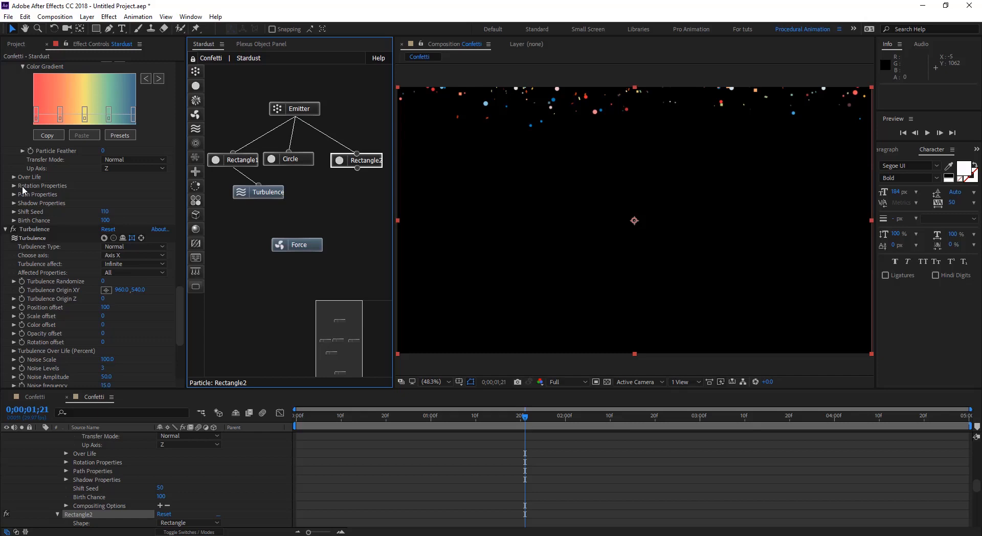
pyautogui.click(13, 185)
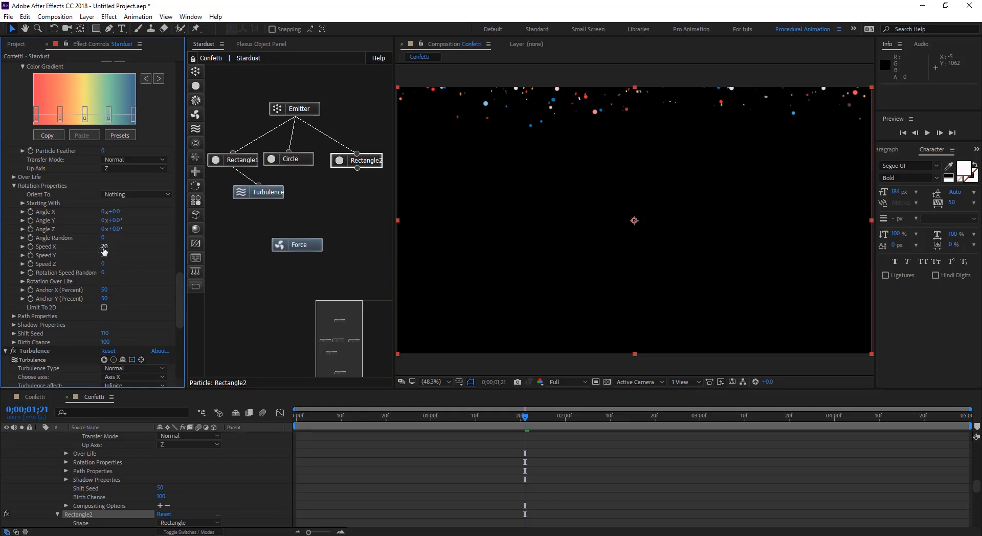
# - Set Rectangle2 rotation speeds 20, 30, 10 with speed random 37 and check the spin
pyautogui.click(110, 263)
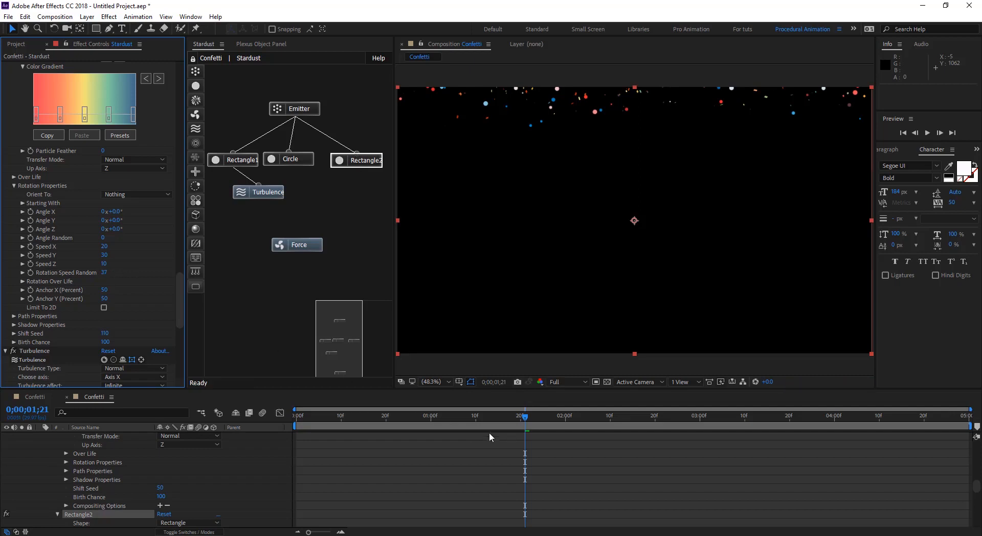
pyautogui.click(466, 415)
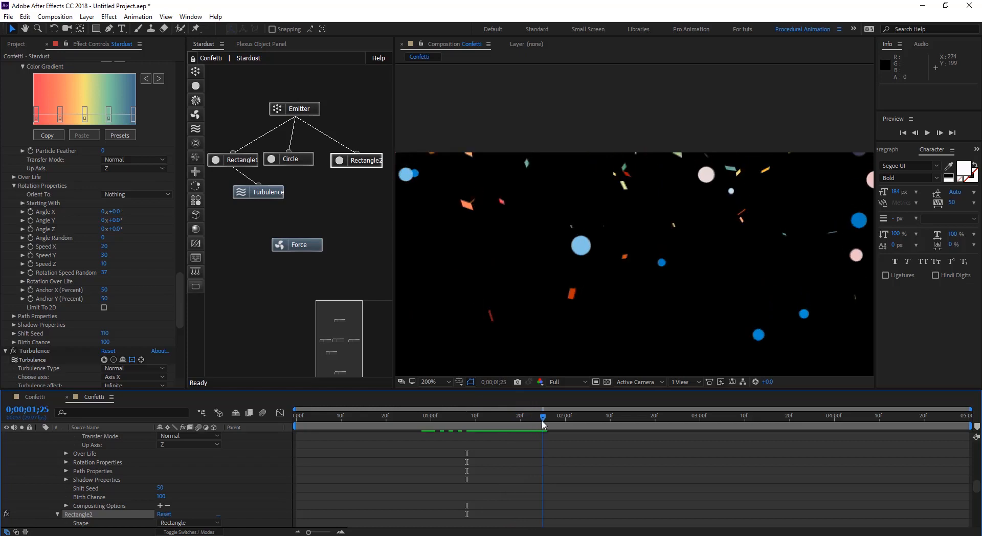
pyautogui.click(265, 192)
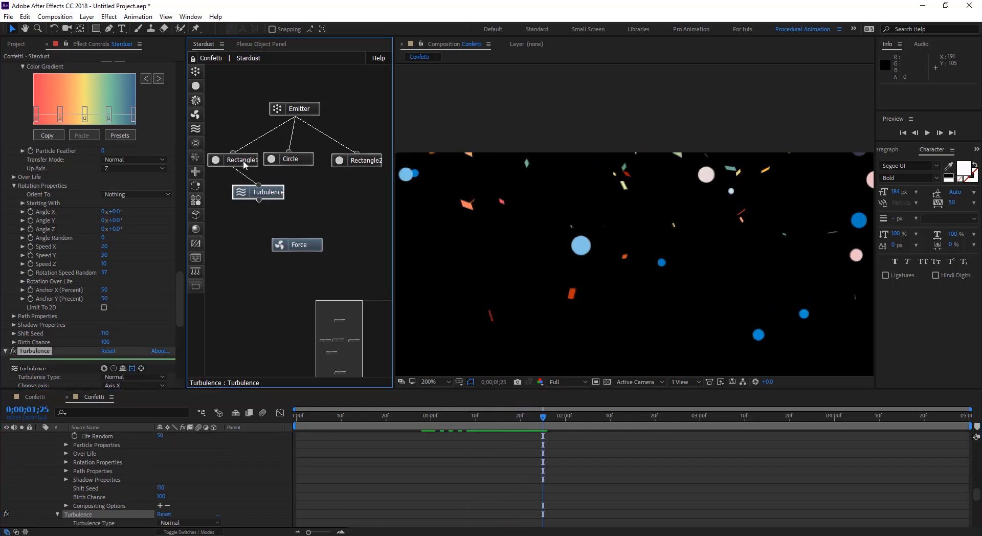
# - Review the Turbulence settings, then show the Circle particle's over-life opacity
pyautogui.scroll(3)
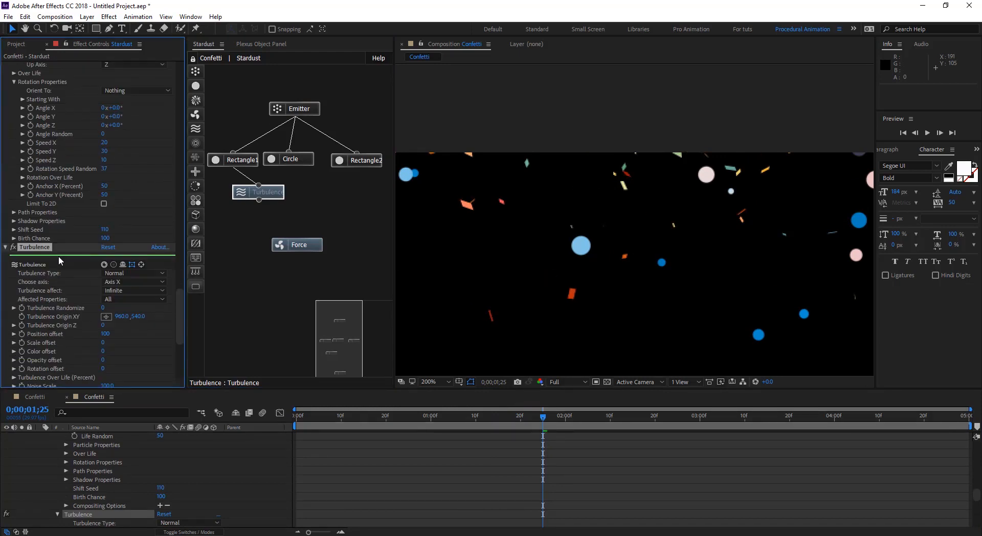
pyautogui.scroll(-3)
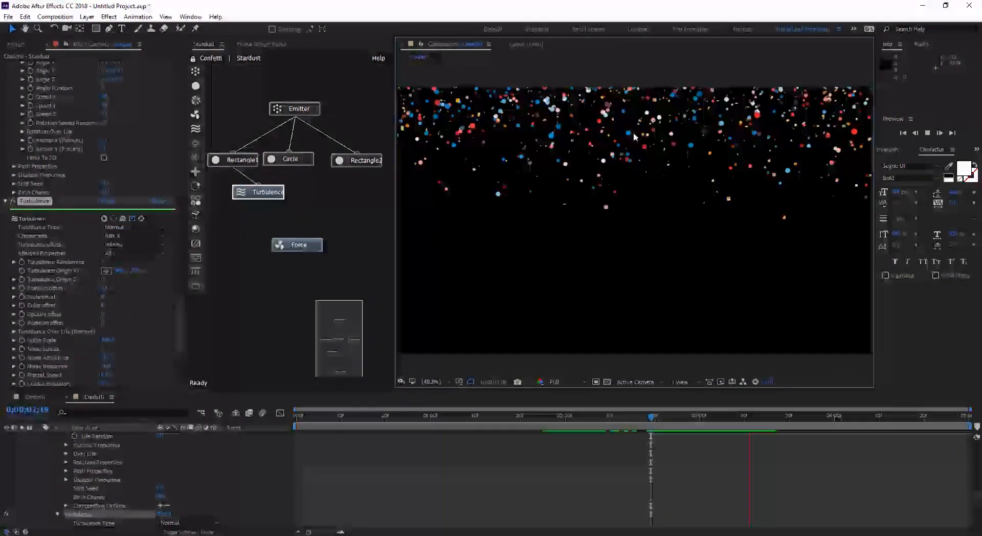
pyautogui.click(289, 159)
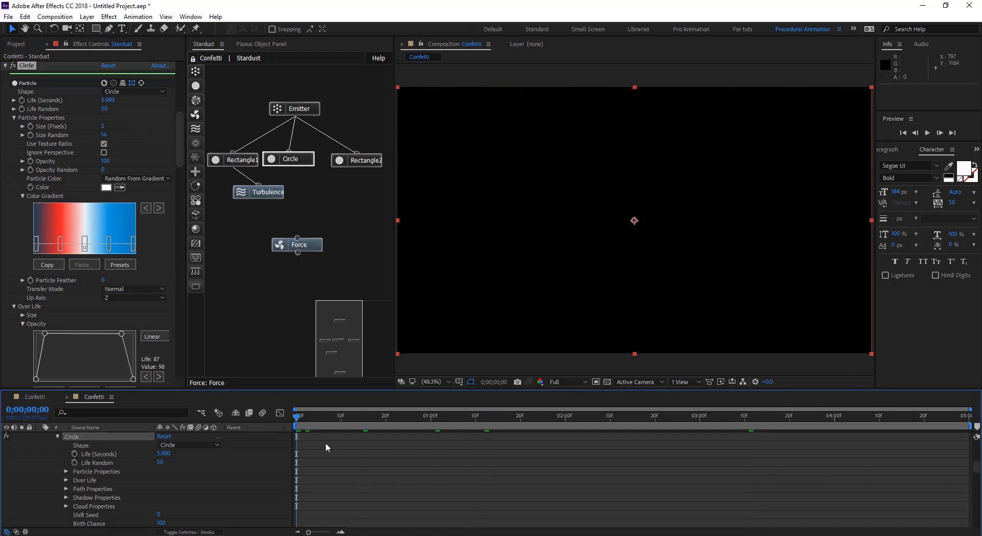
# - Set the Force node to gravity 84 and wind X 129 with turbulence noise scale 500
pyautogui.click(296, 244)
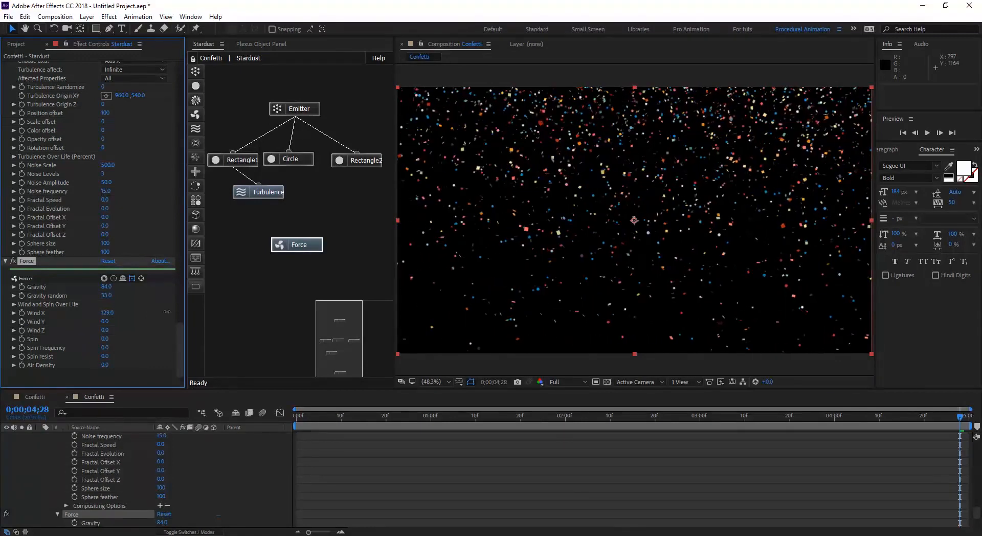
# - Set the Force wind to X 5, Z -47 and spin 2, then preview the result
pyautogui.click(419, 416)
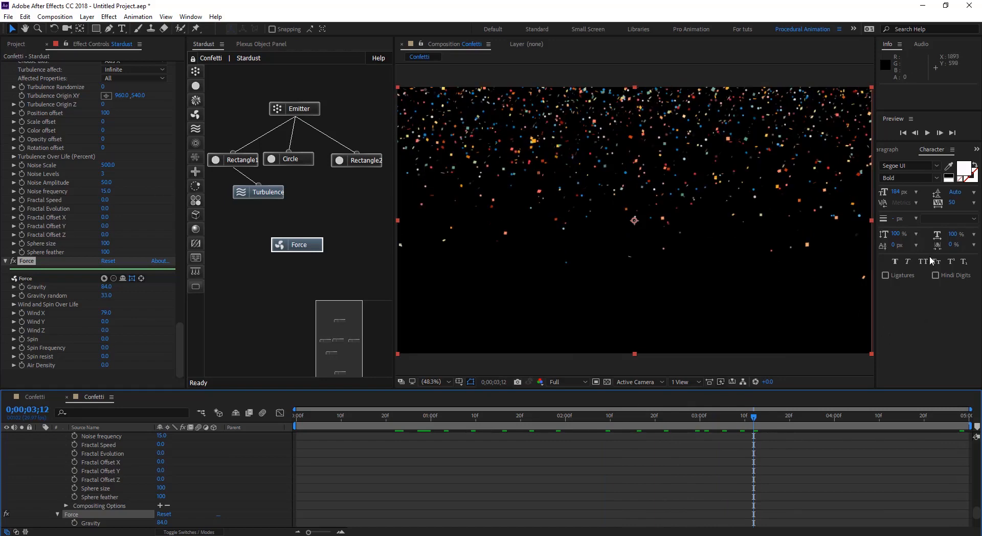
pyautogui.doubleClick(106, 312)
pyautogui.write('5')
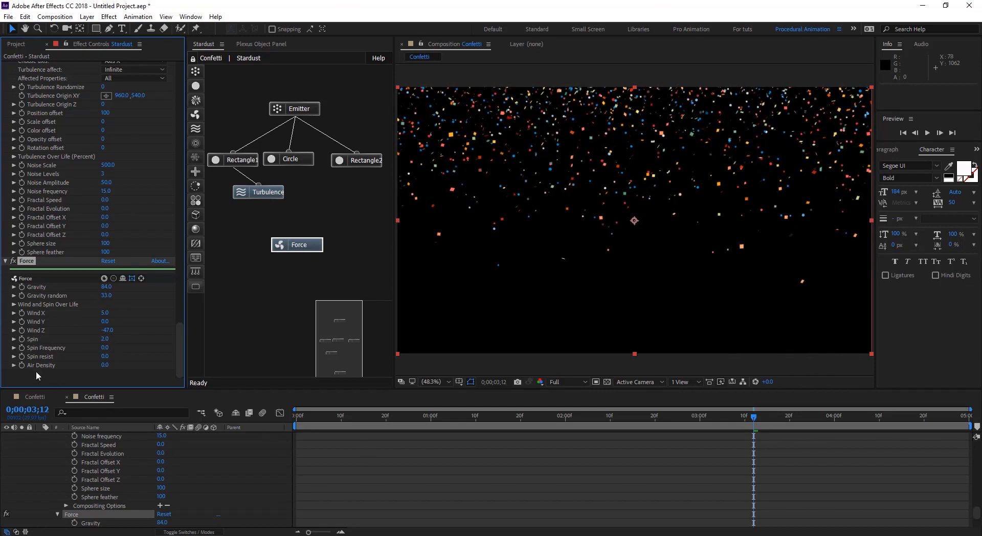
pyautogui.moveTo(57, 374)
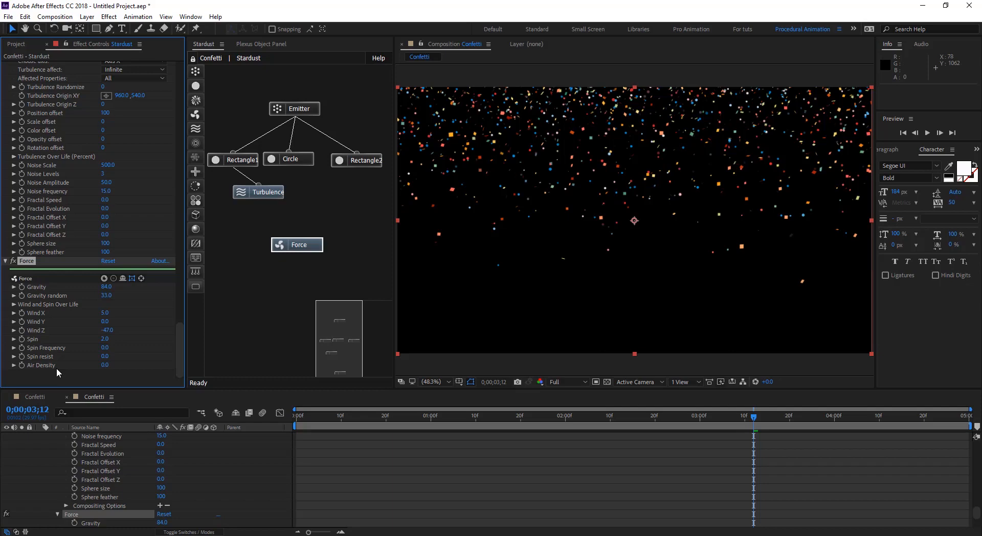
pyautogui.click(105, 365)
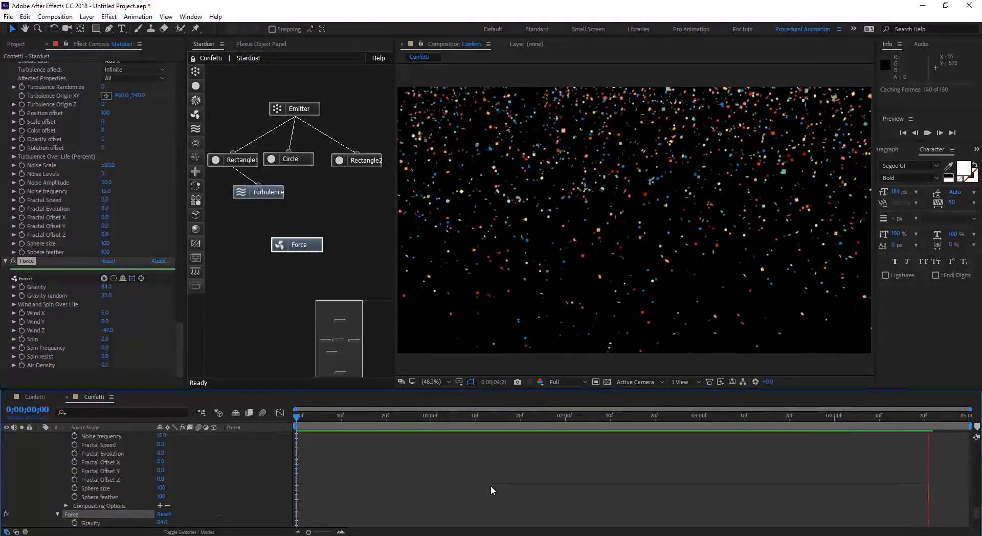
pyautogui.click(940, 132)
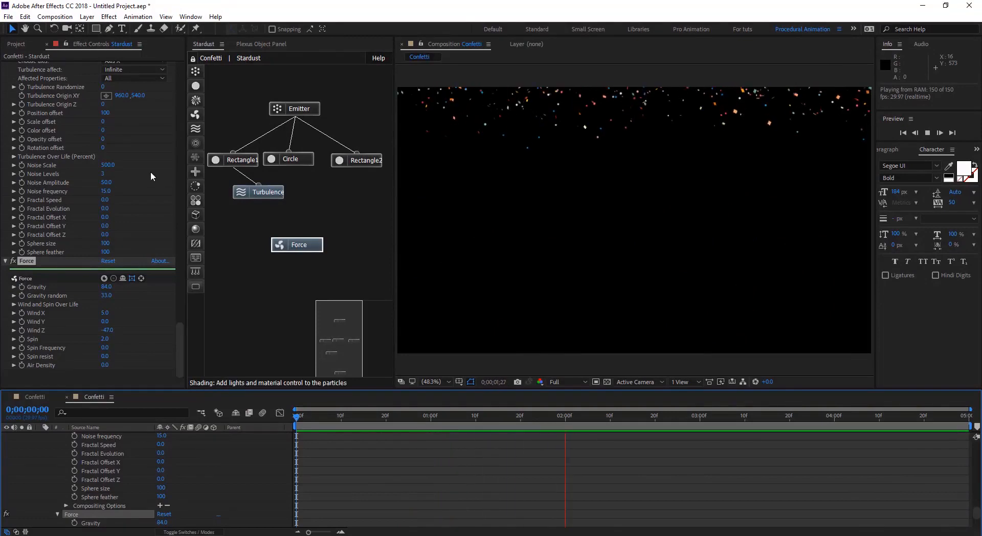
pyautogui.click(298, 109)
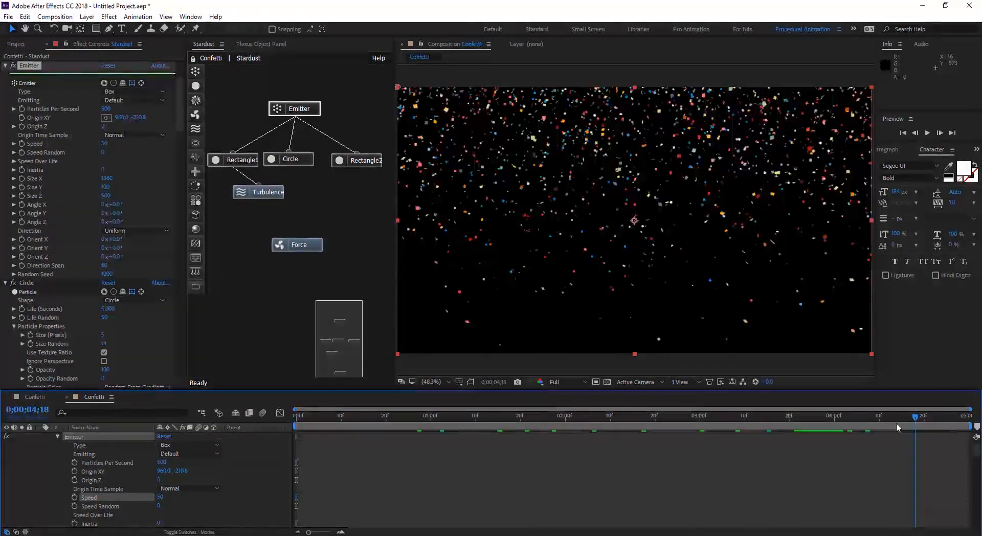
pyautogui.click(461, 415)
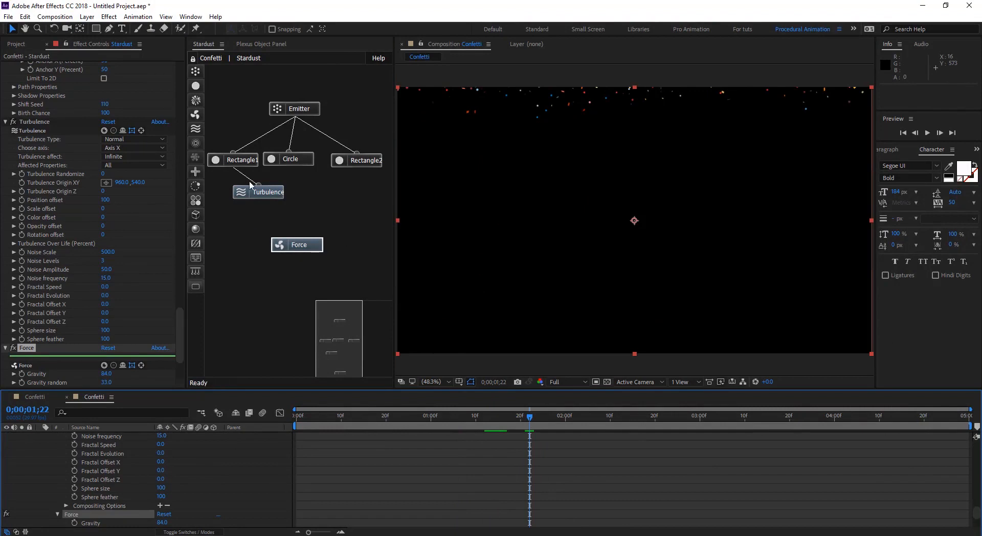
pyautogui.moveTo(393, 190)
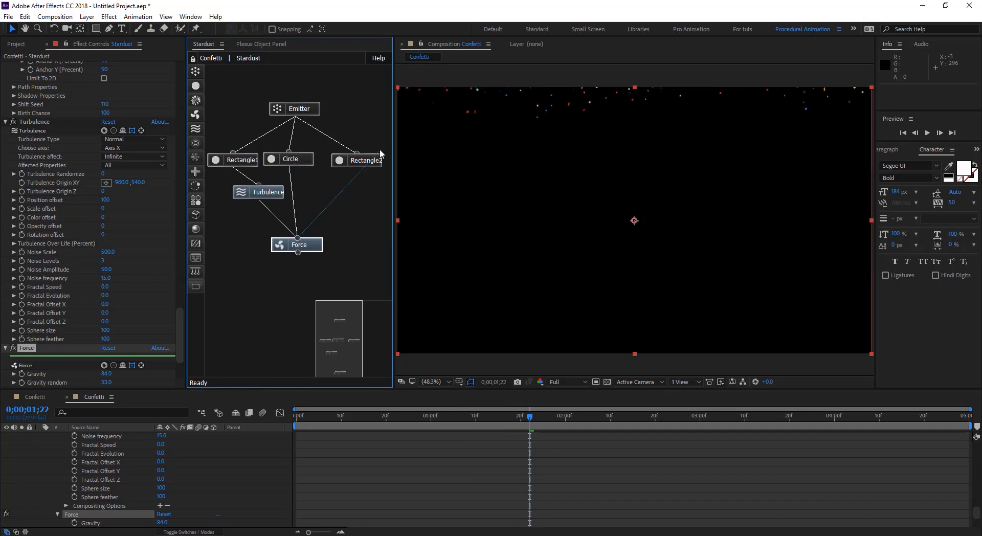
pyautogui.moveTo(296, 259)
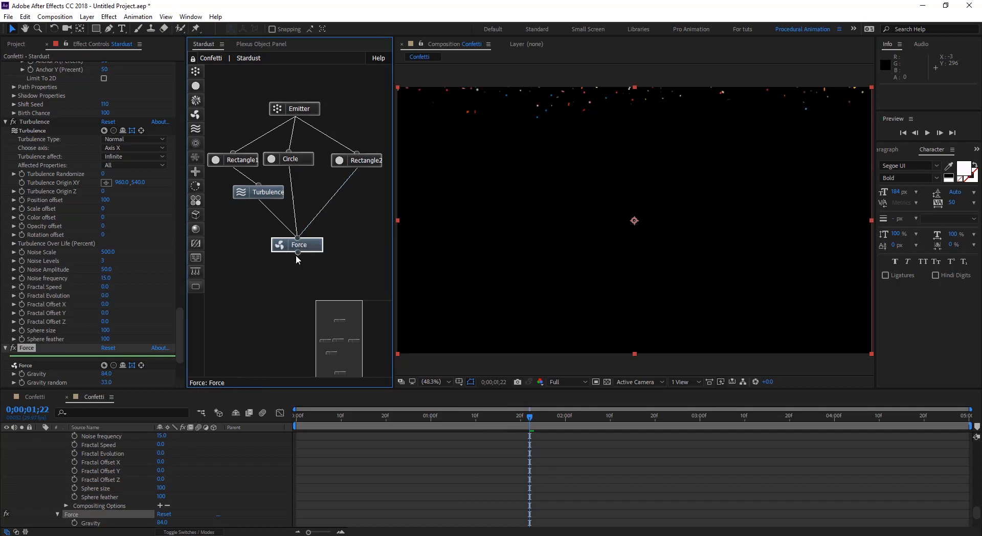
# - Move the Force node below the particles, wired to Rectangle1 and Circle, and check a later frame
pyautogui.moveTo(296, 244); pyautogui.dragTo(295, 266)
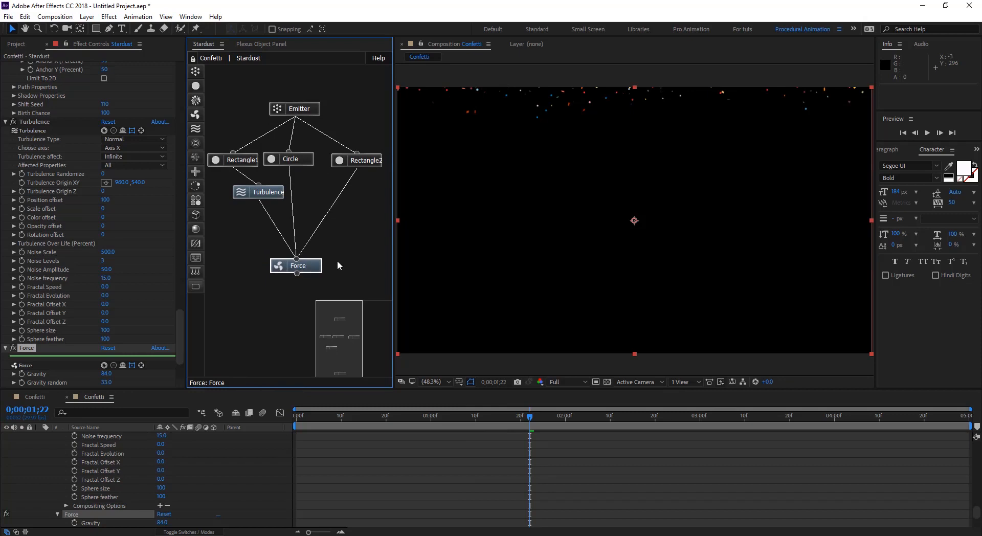
pyautogui.moveTo(274, 228)
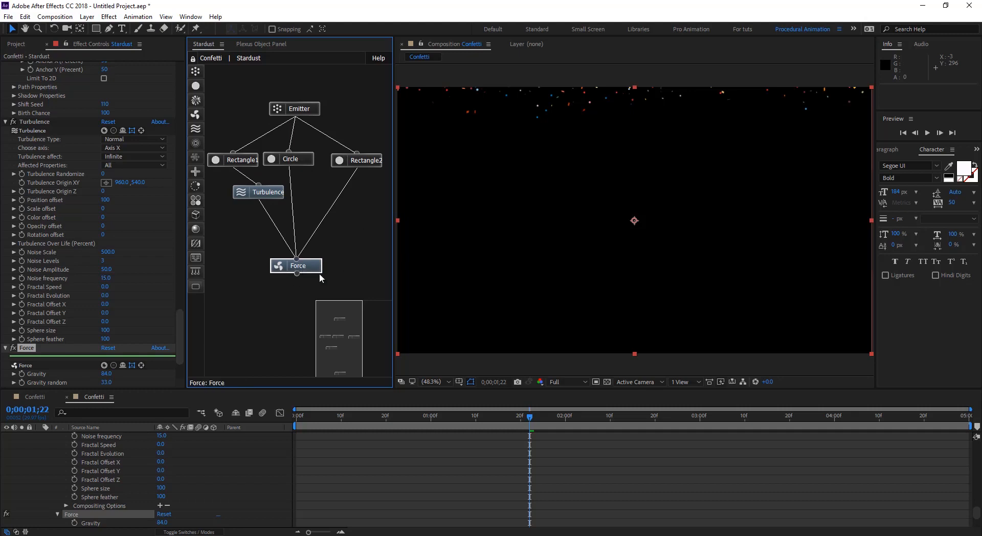
pyautogui.moveTo(295, 243)
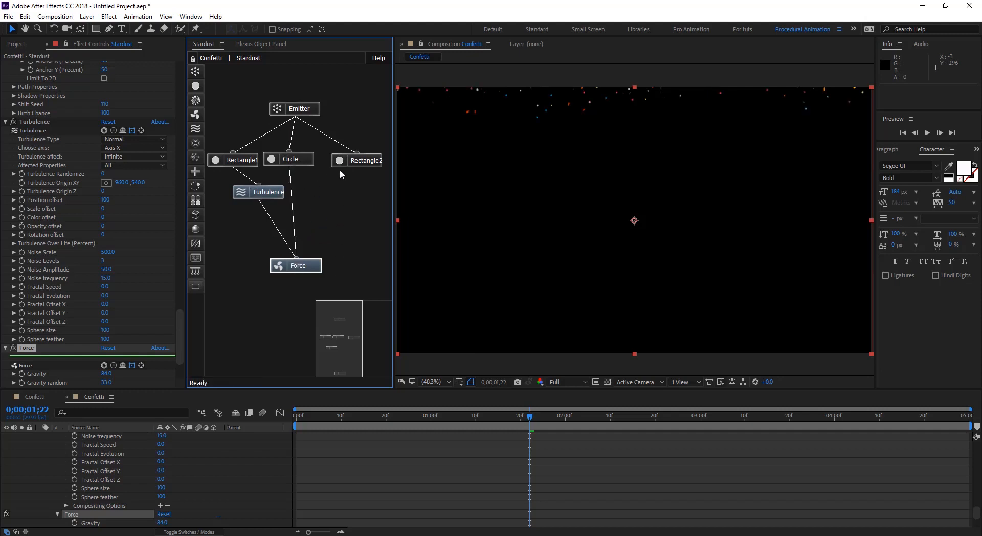
pyautogui.moveTo(363, 164)
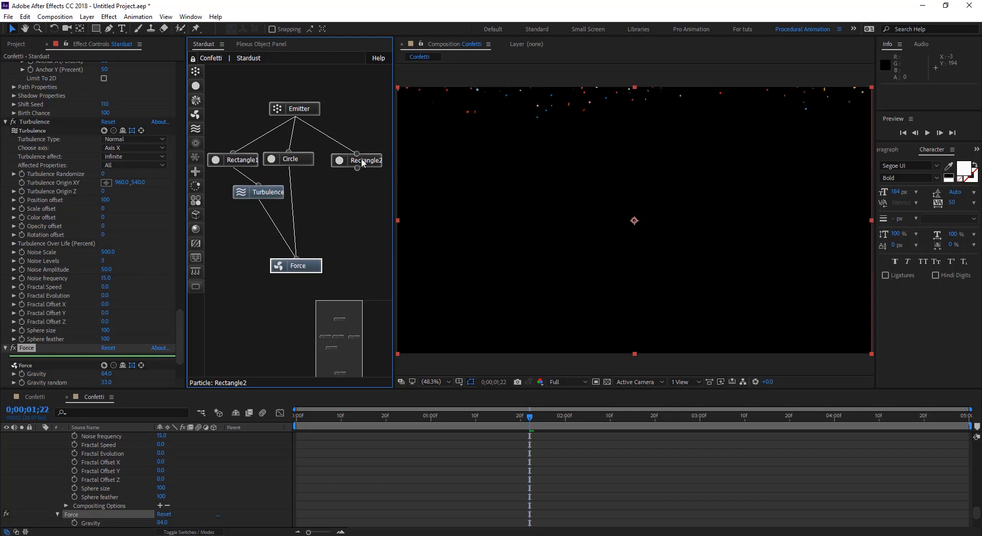
pyautogui.click(669, 416)
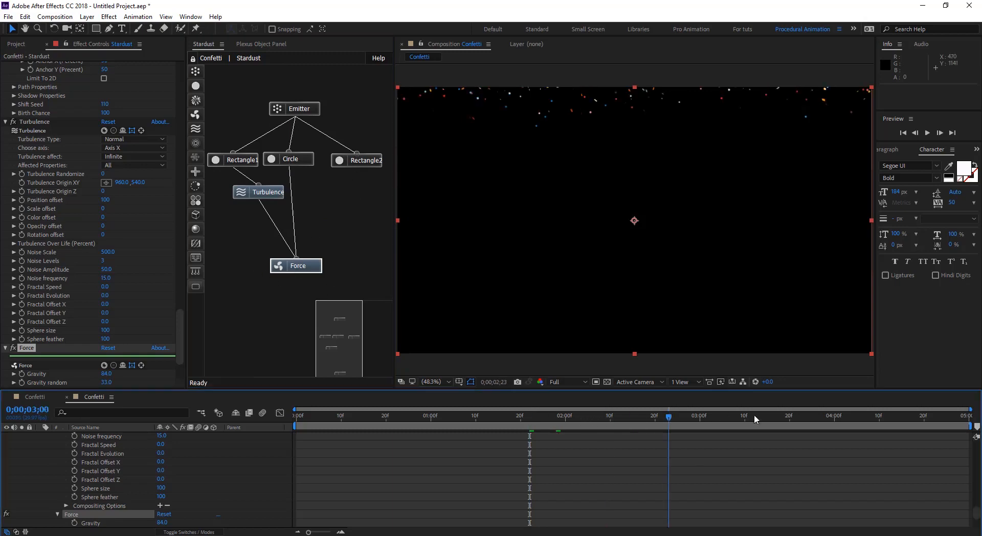
pyautogui.click(567, 416)
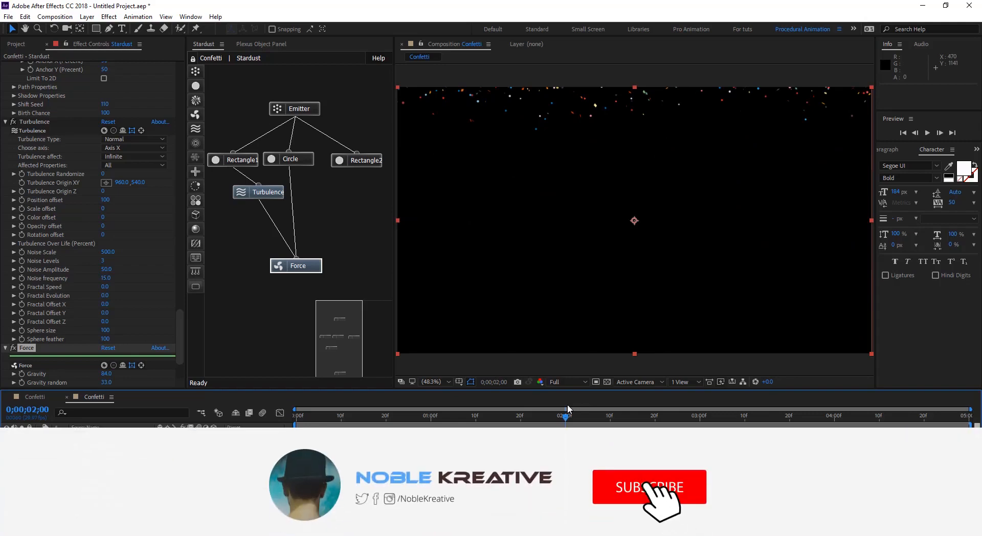
pyautogui.click(649, 488)
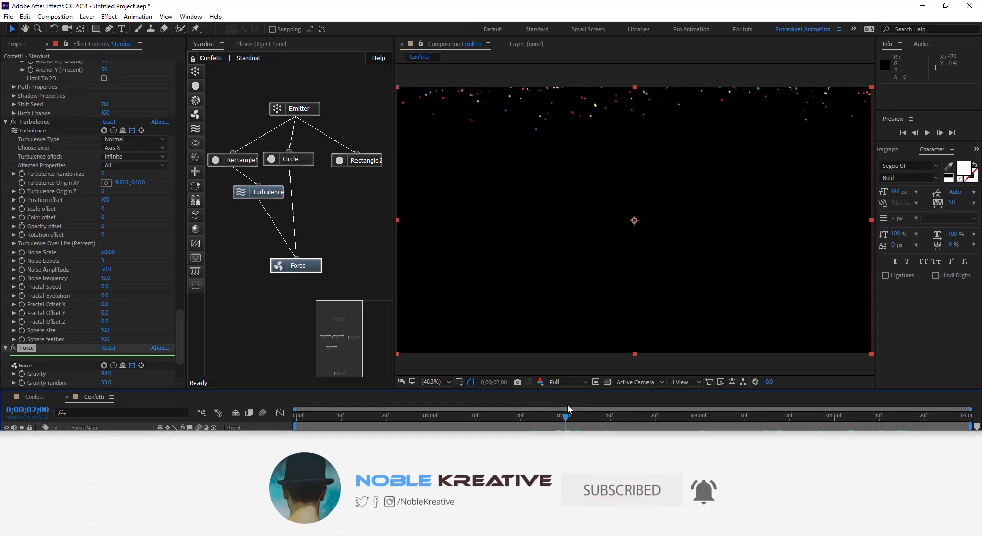